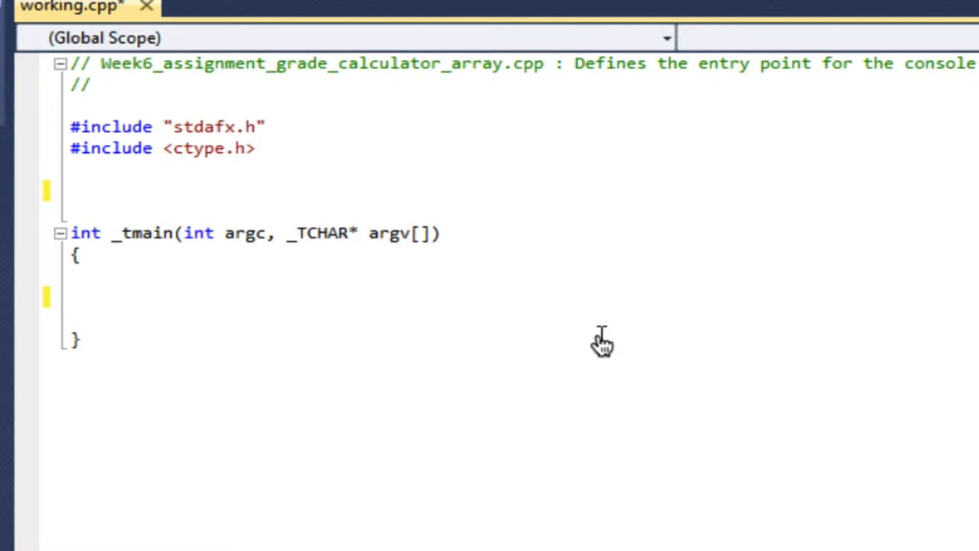
# Define the constant MAX_NAME_SIZE as 20 below the includes.
pyautogui.write('#define')
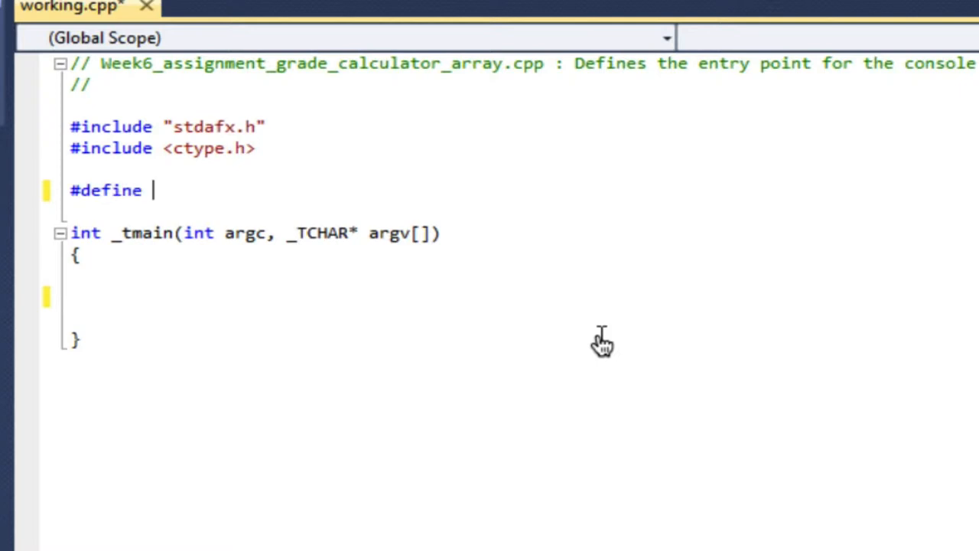
pyautogui.write('MAX')
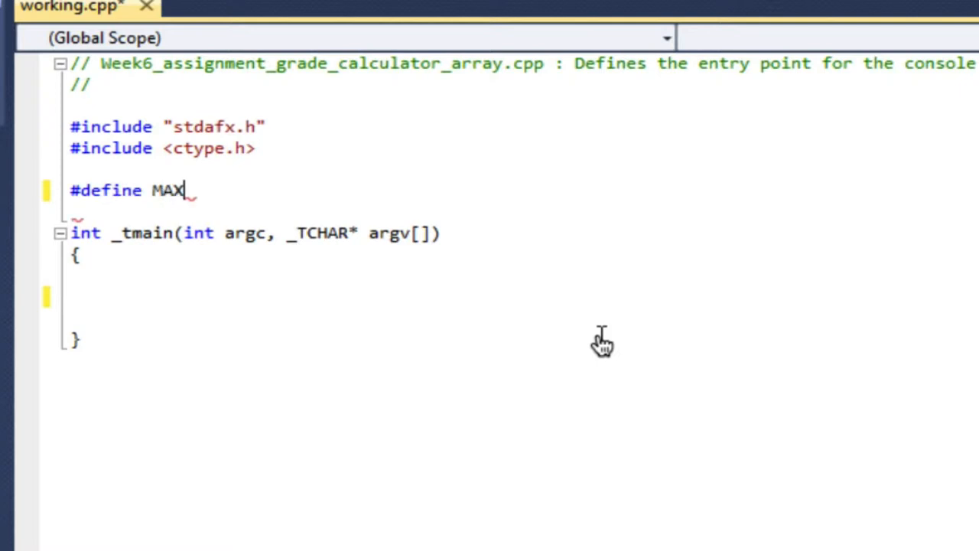
pyautogui.write('_NAME_')
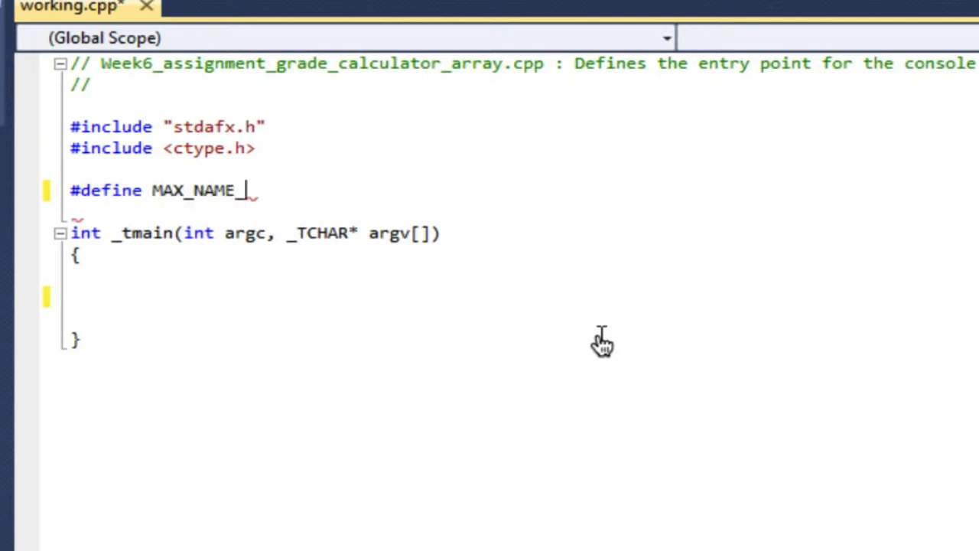
pyautogui.write('SIZE')
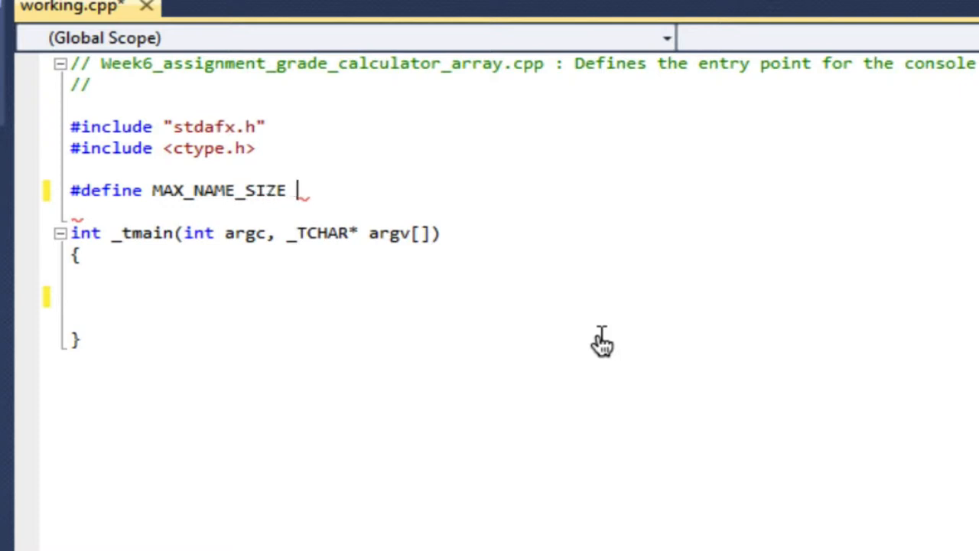
pyautogui.write('20')
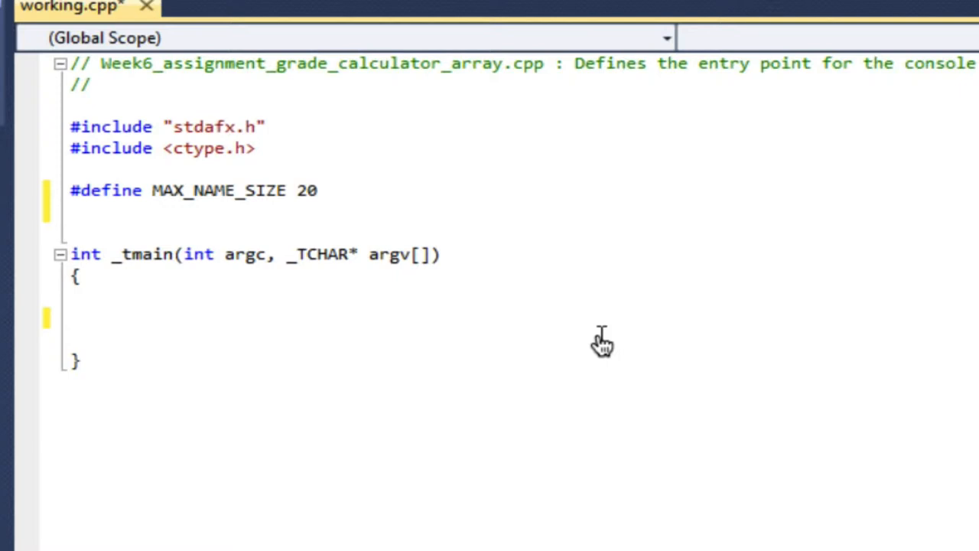
# Define the constant LIST_SIZE as 5 on the next line.
pyautogui.write('#def')
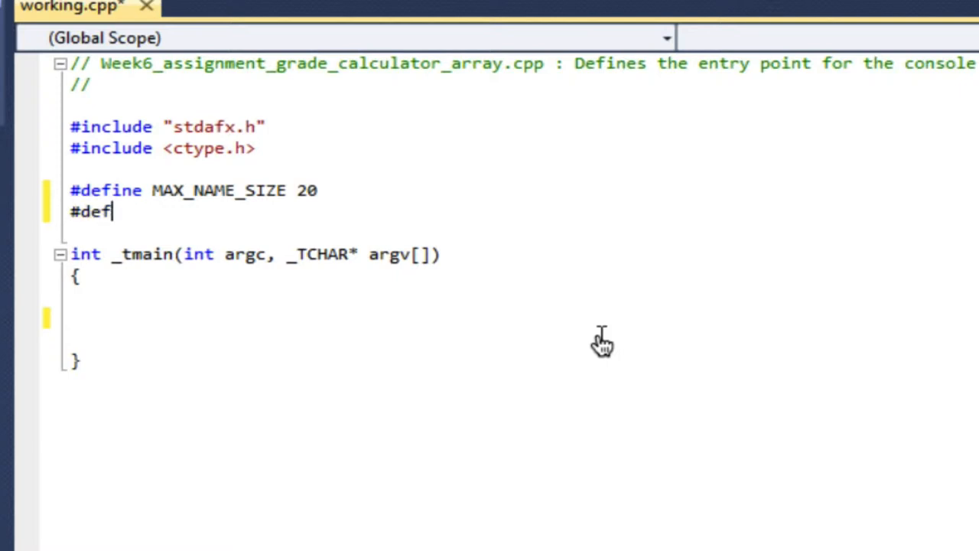
pyautogui.write('ine')
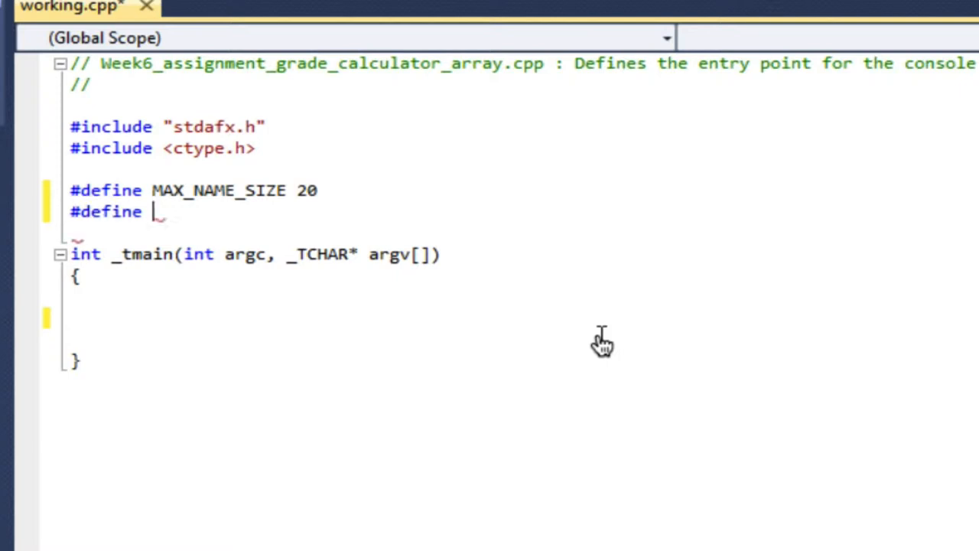
pyautogui.write('LIS')
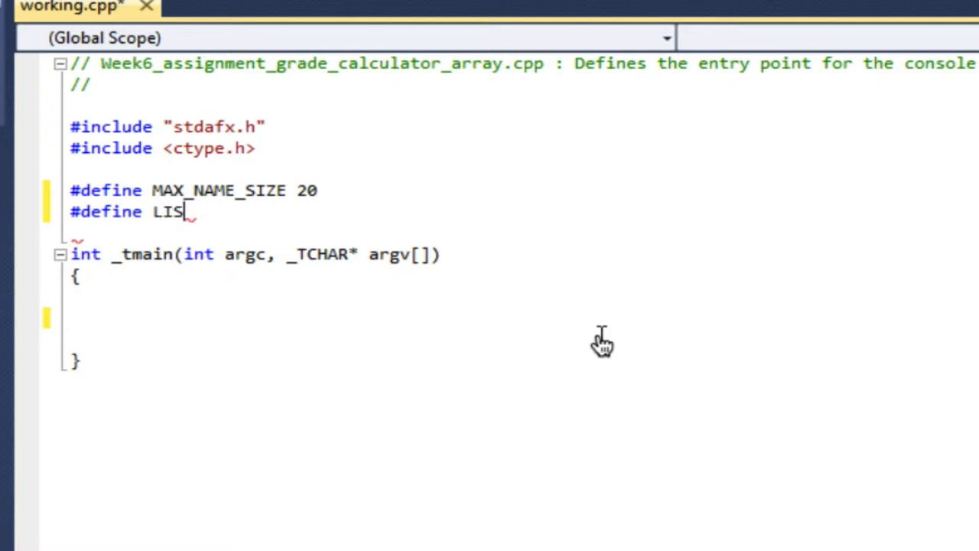
pyautogui.write('T_SIZ')
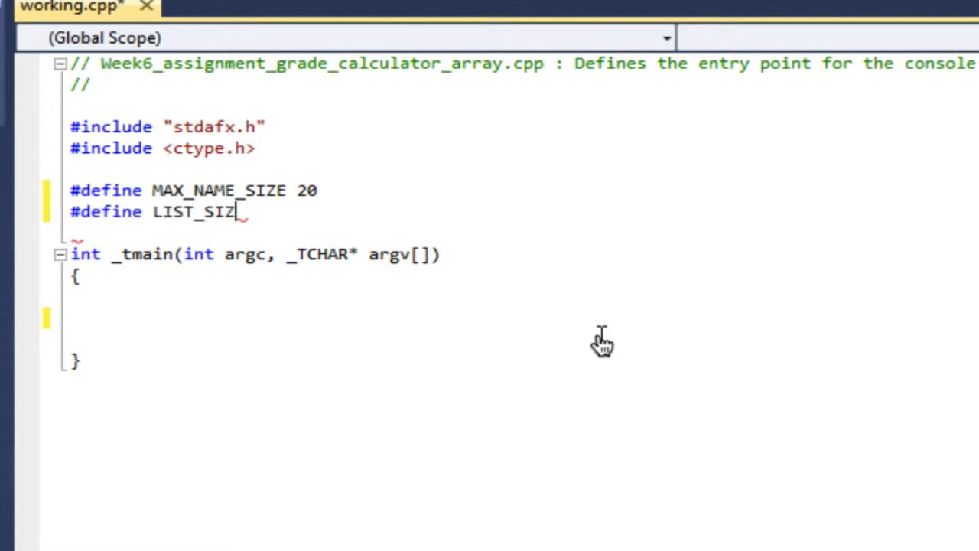
pyautogui.write('E')
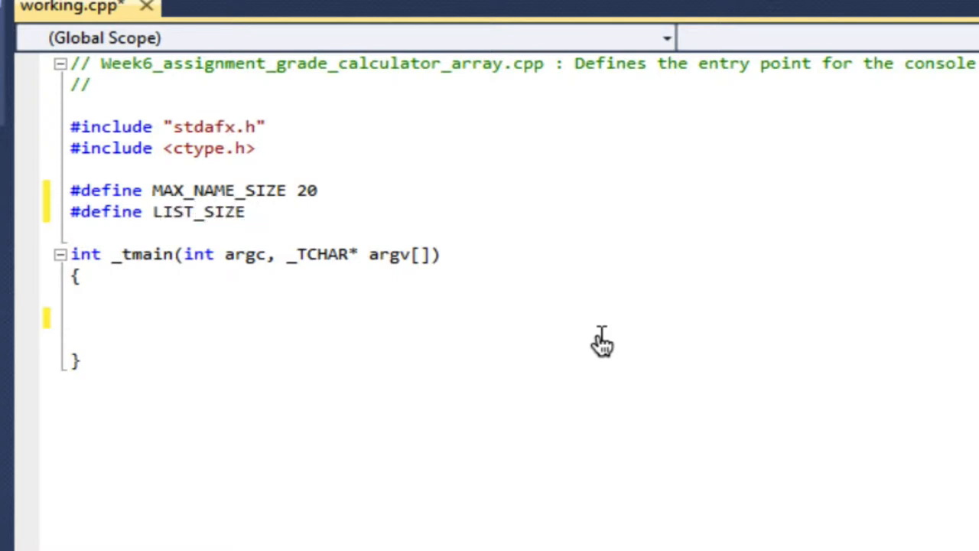
pyautogui.write('5')
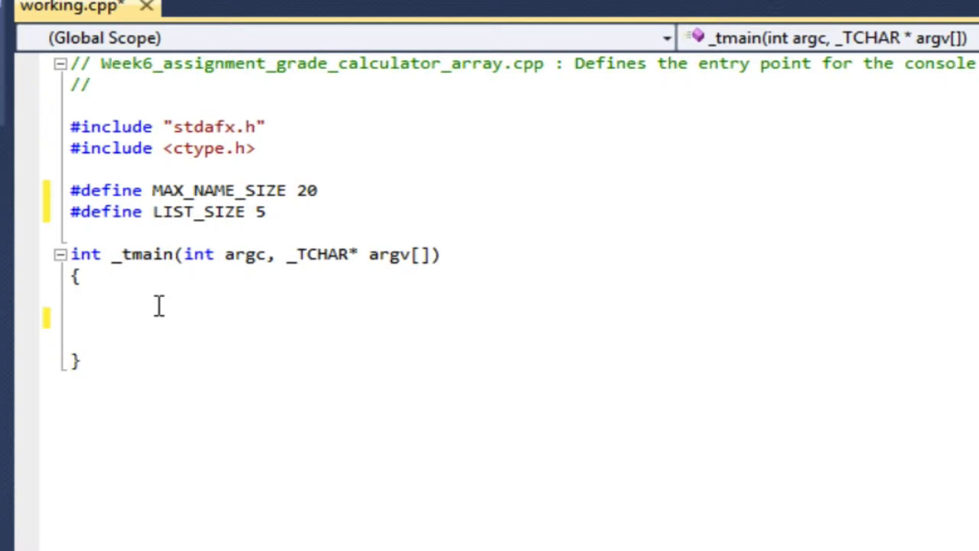
# Begin declaring char nameList with first dimension LIST_SIZE inside main, fixing a name typo.
pyautogui.click(111, 297)
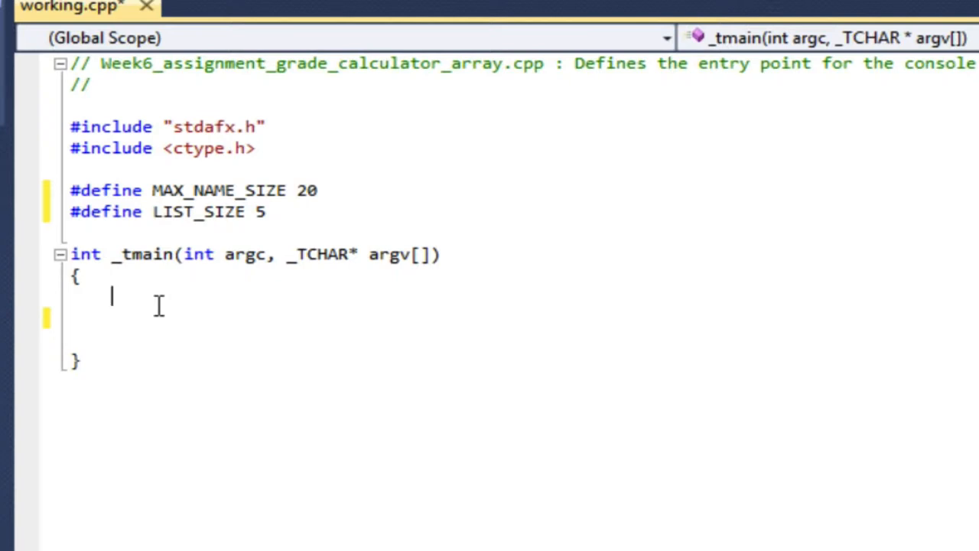
pyautogui.write('char')
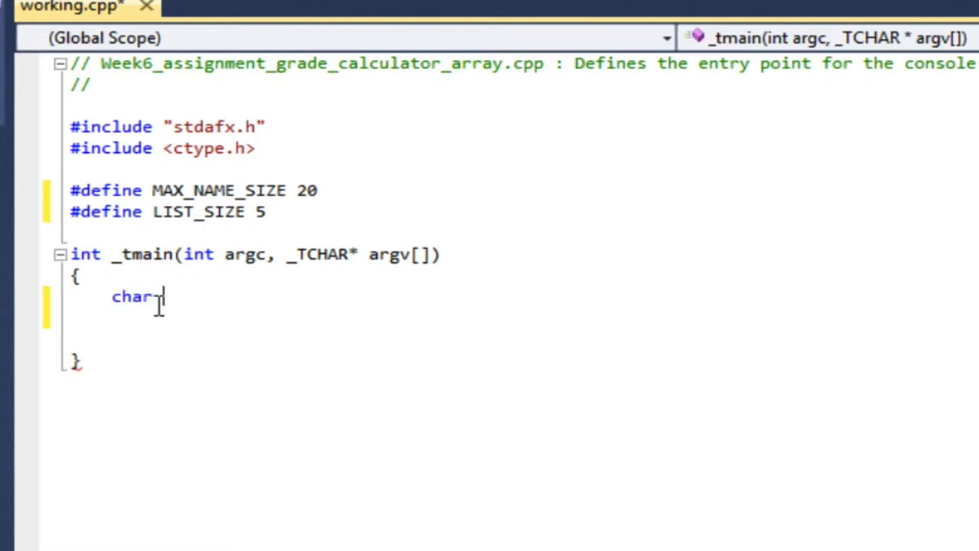
pyautogui.write('list')
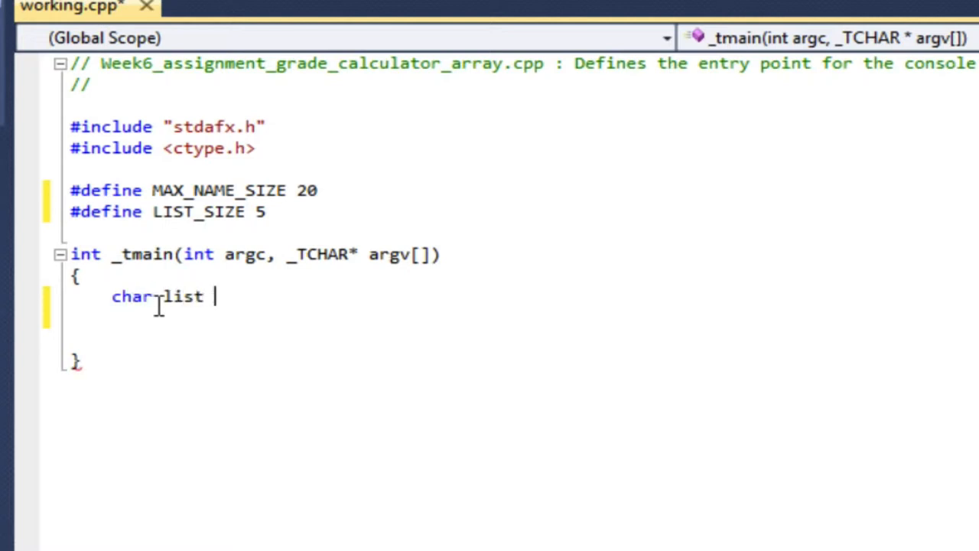
pyautogui.press('BackSpace')
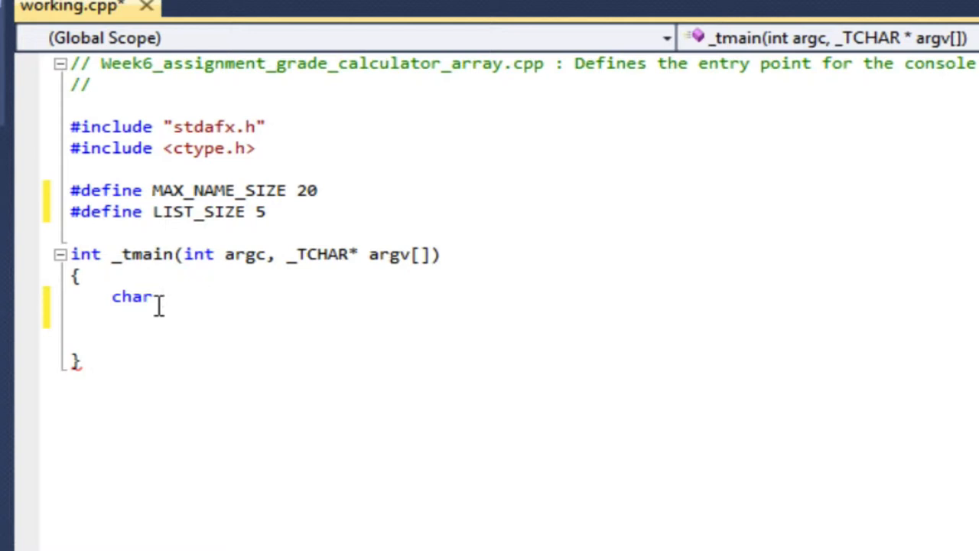
pyautogui.write('nam')
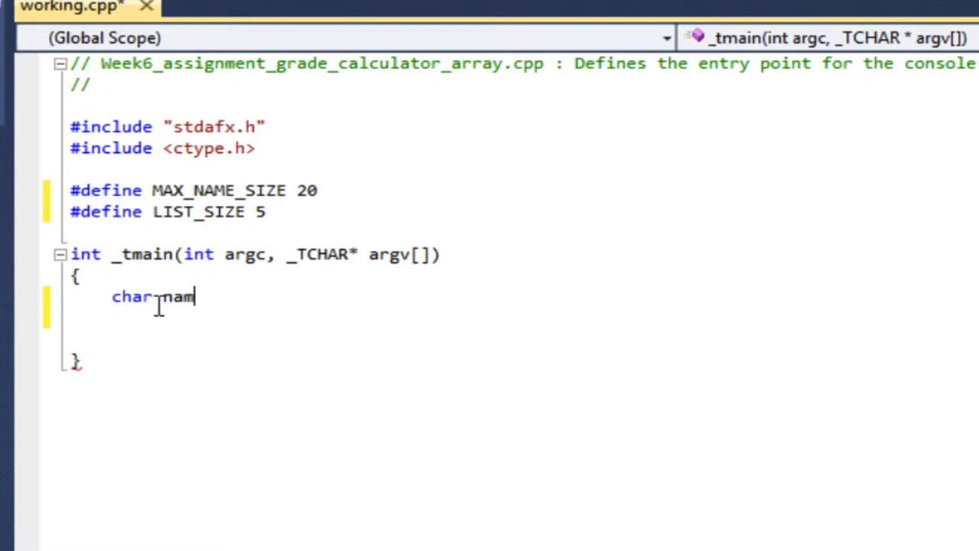
pyautogui.write('eList')
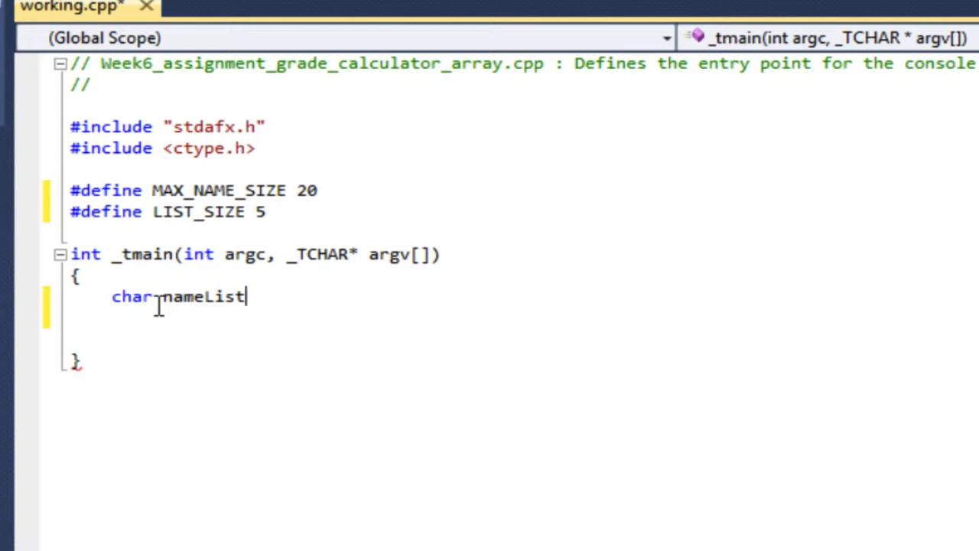
pyautogui.write('[LIST')
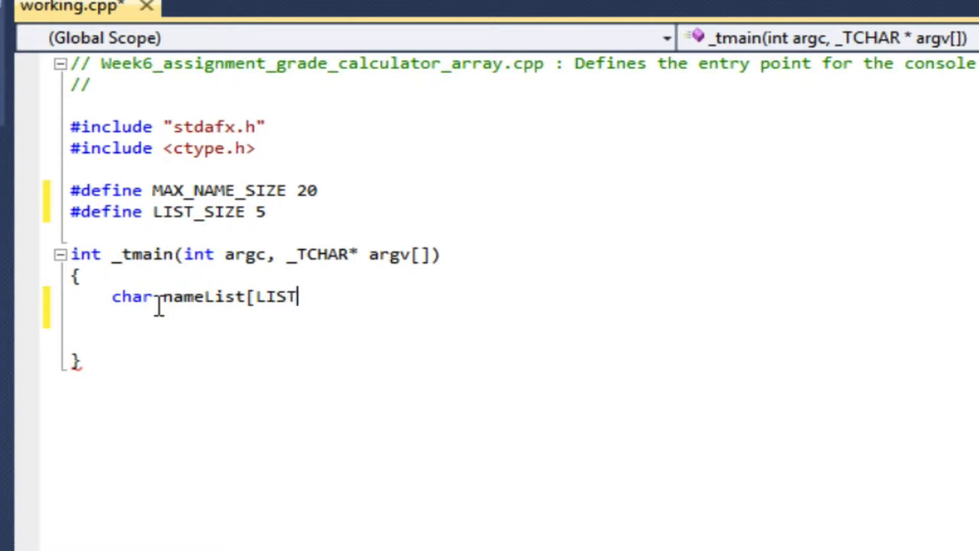
pyautogui.write('_S')
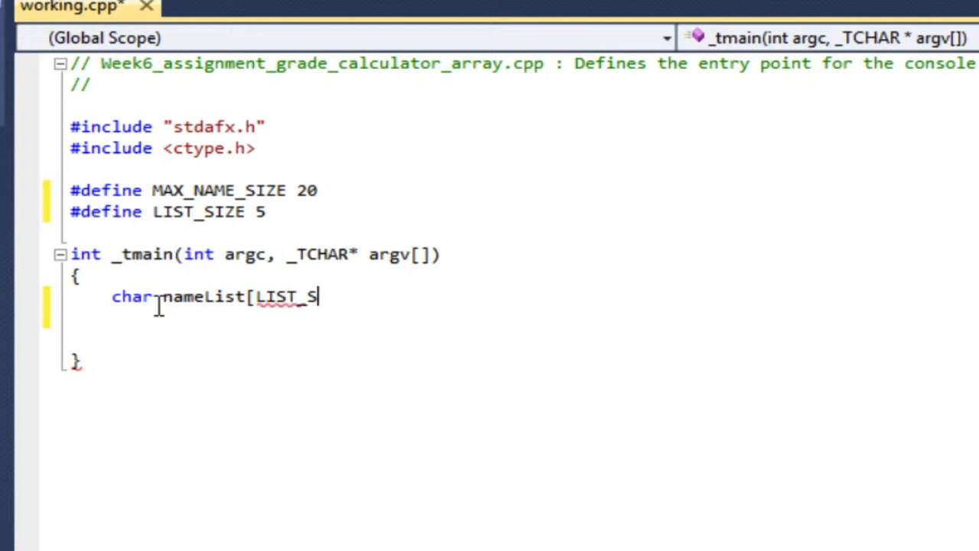
pyautogui.write('IZE')
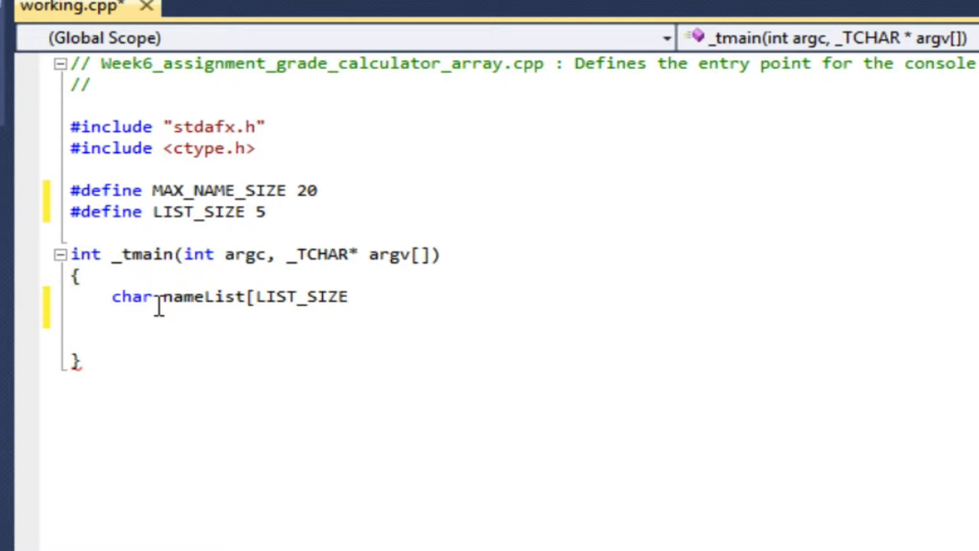
# Complete the declaration with second dimension MAX_NAME_SIZE+1 and a terminating semicolon.
pyautogui.write('][')
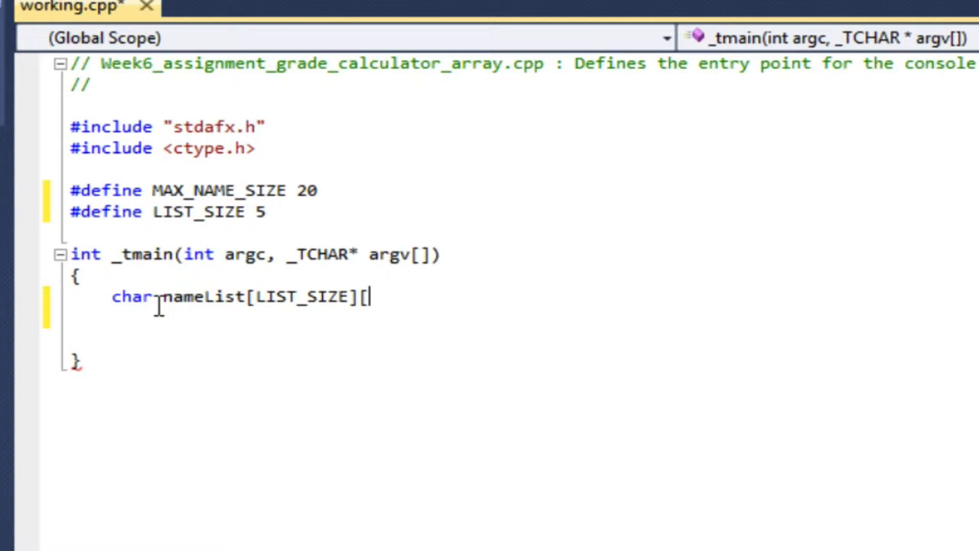
pyautogui.write('MA')
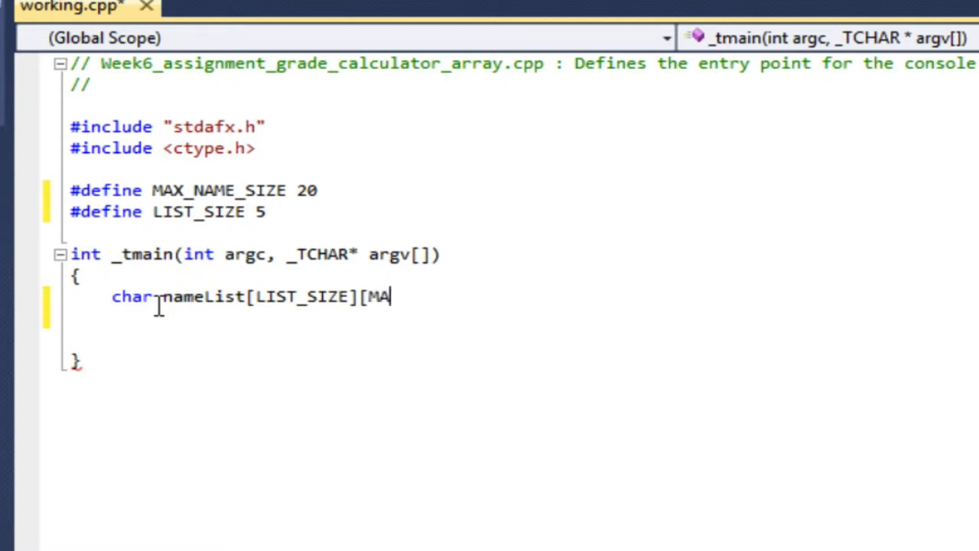
pyautogui.write('X_NAM')
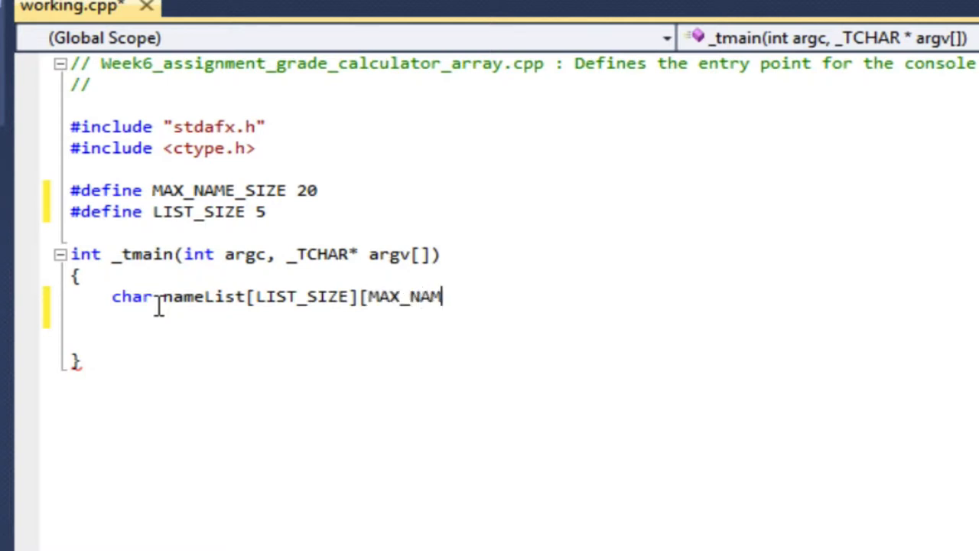
pyautogui.write('E_SI')
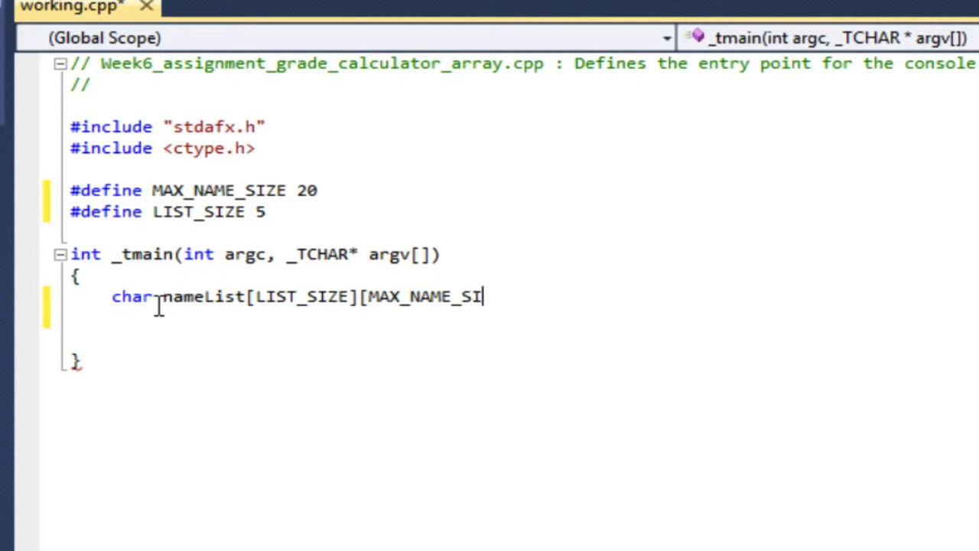
pyautogui.write('ZE')
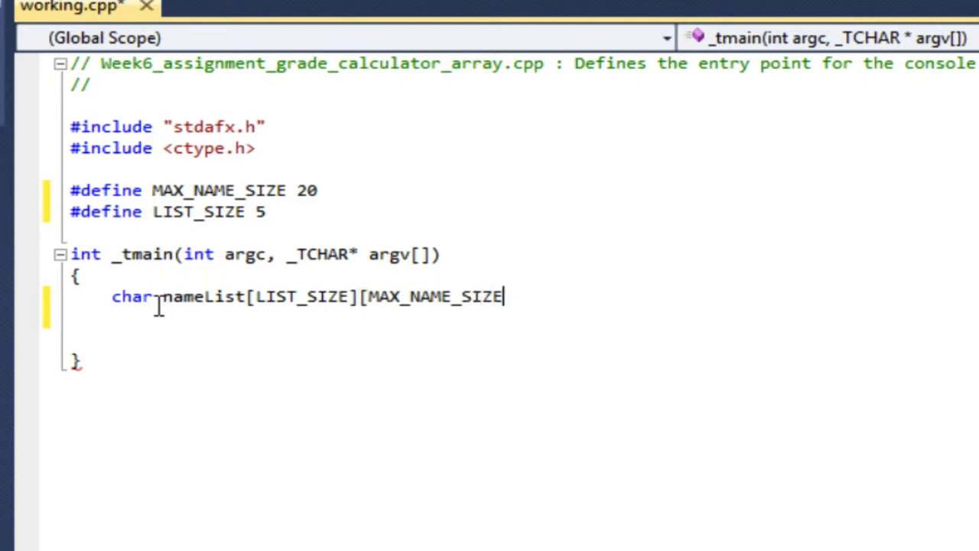
pyautogui.write('=1')
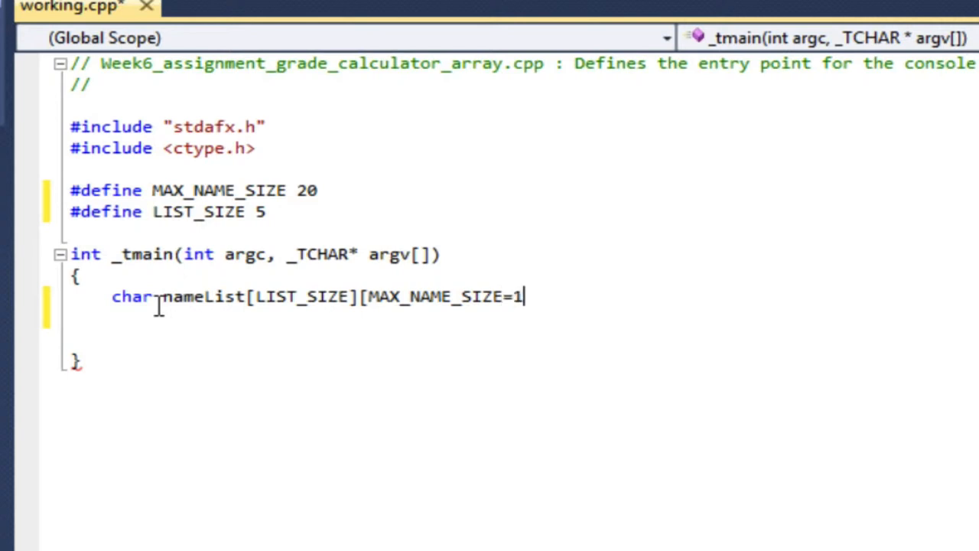
pyautogui.write('+')
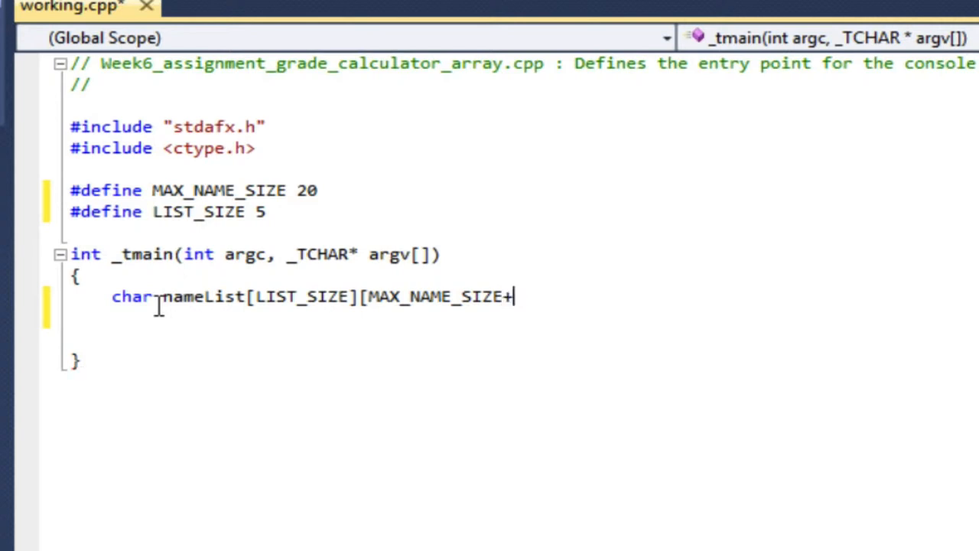
pyautogui.write('1')
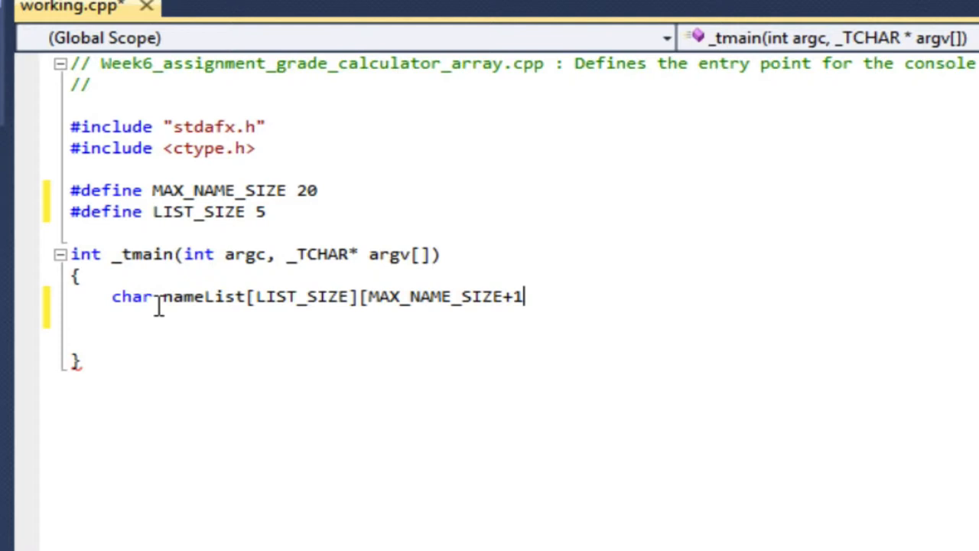
pyautogui.write(']')
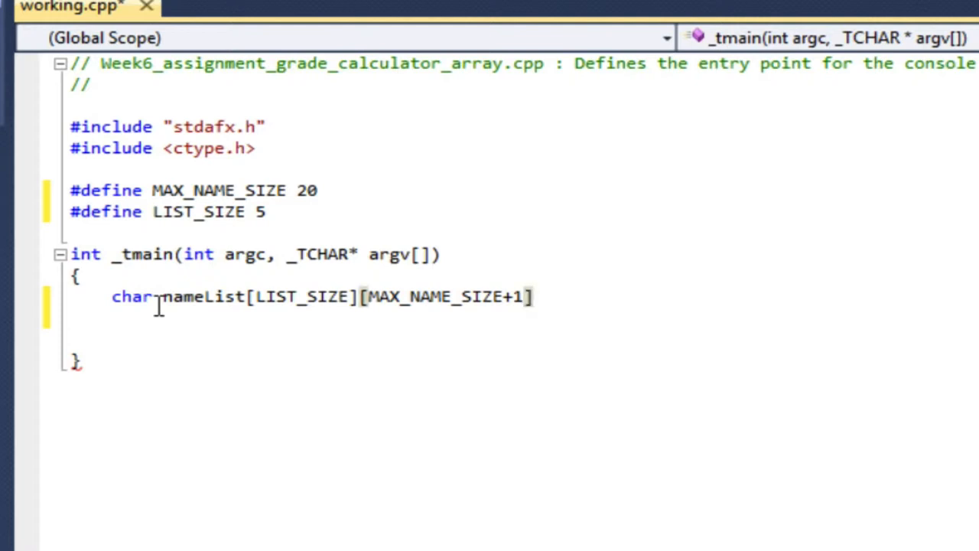
pyautogui.write(';')
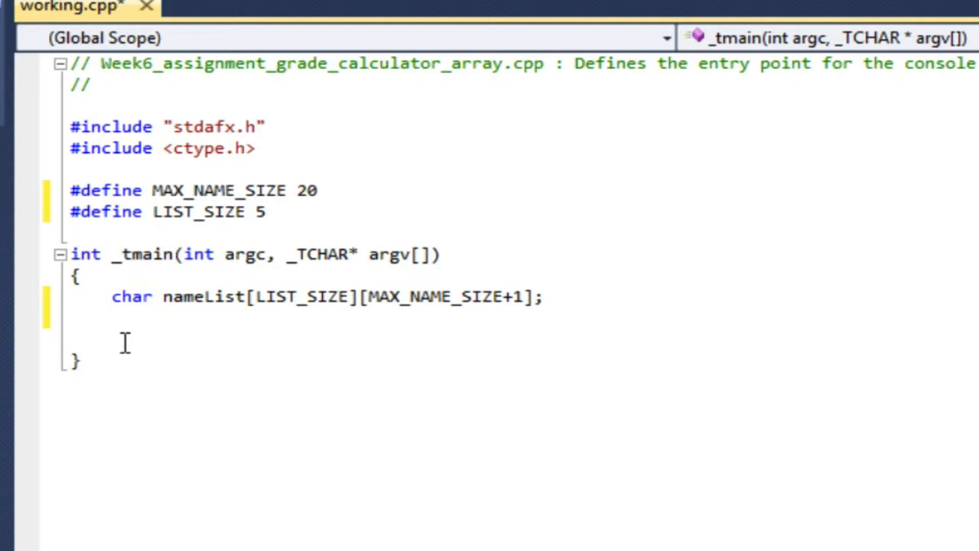
# Place the cursor on the blank line below the nameList declaration.
pyautogui.click(543, 297)
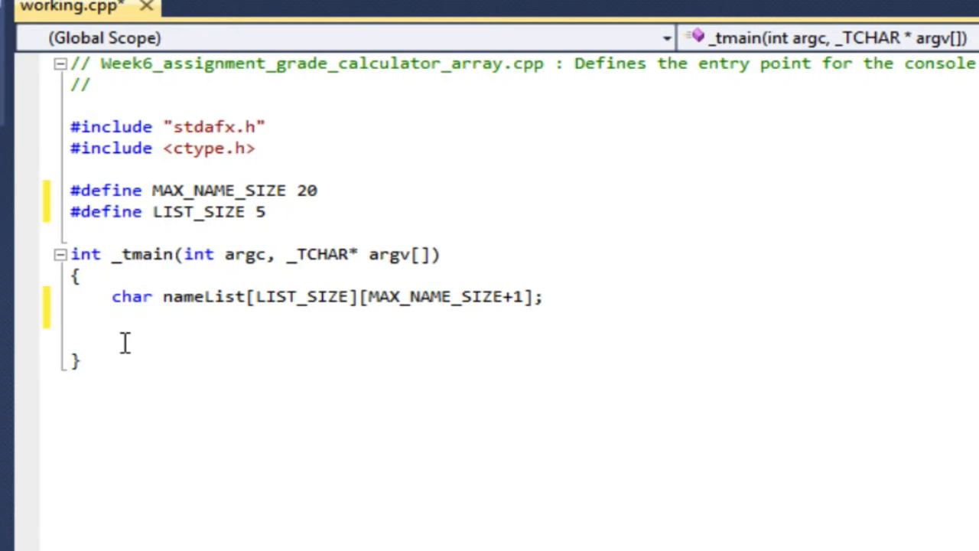
pyautogui.click(541, 296)
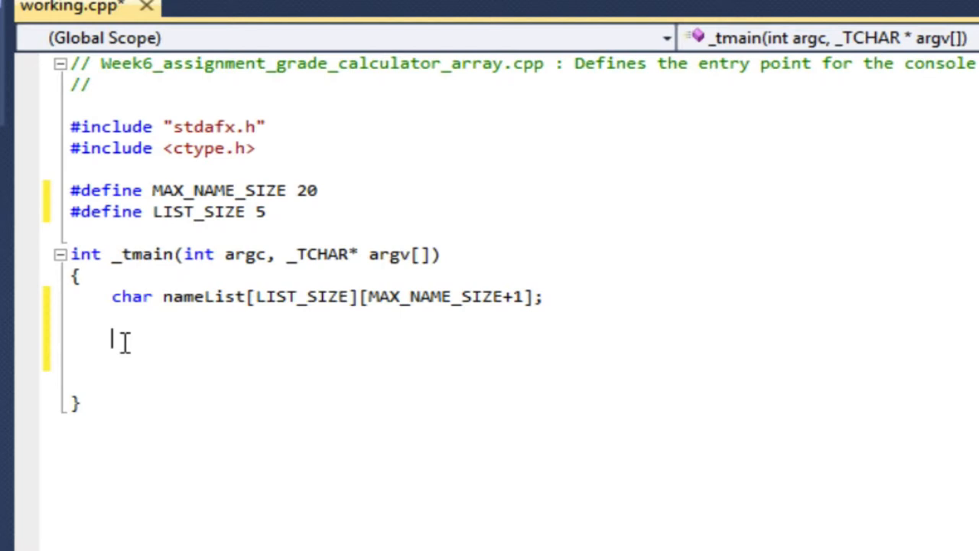
# Write the loop header for (int i=0;i<LIST_SIZE;i++) with its opening brace.
pyautogui.write('f')
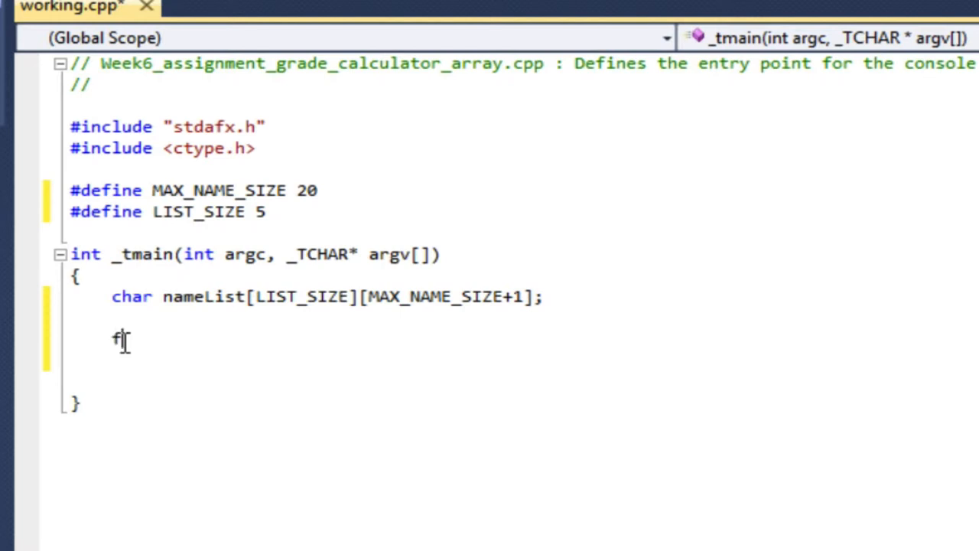
pyautogui.write('or (int i')
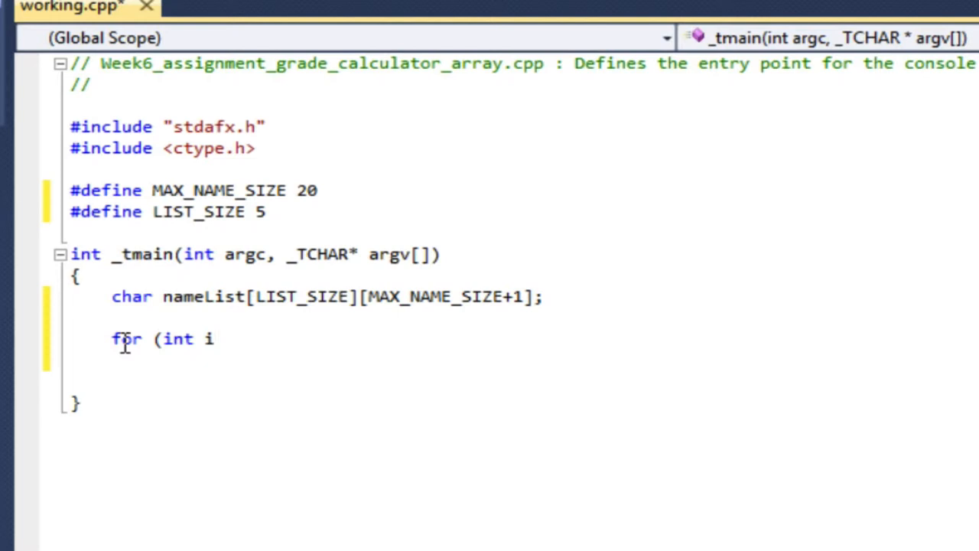
pyautogui.write('=')
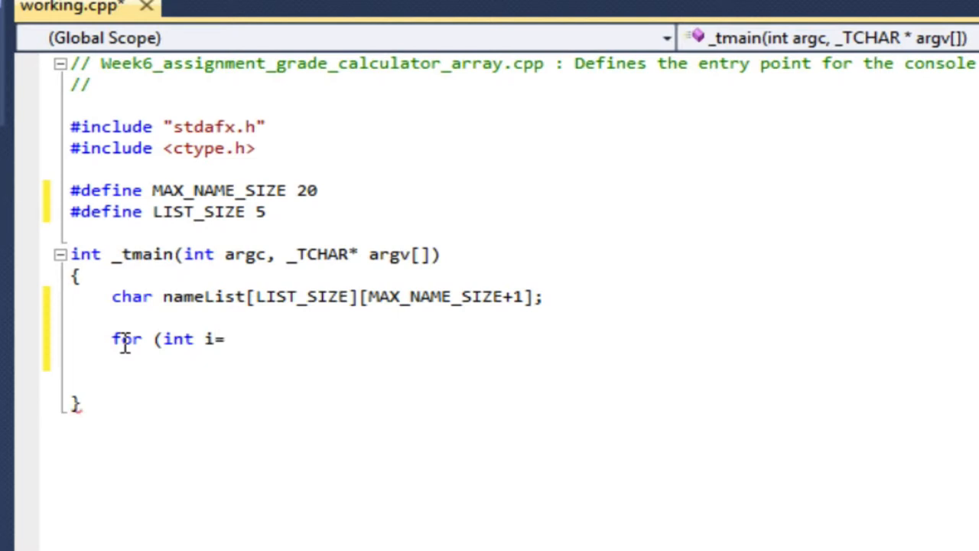
pyautogui.write('0;')
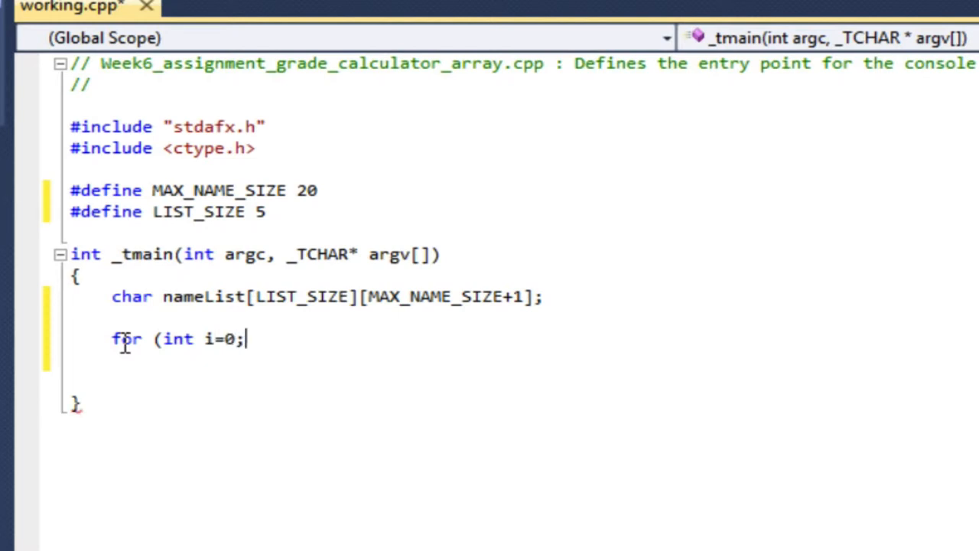
pyautogui.write('i<>')
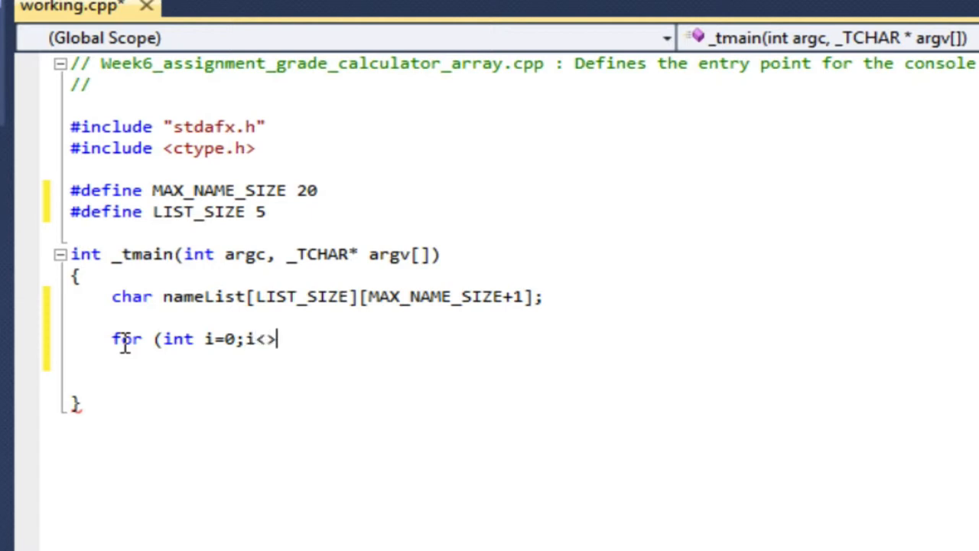
pyautogui.press('Backspace')
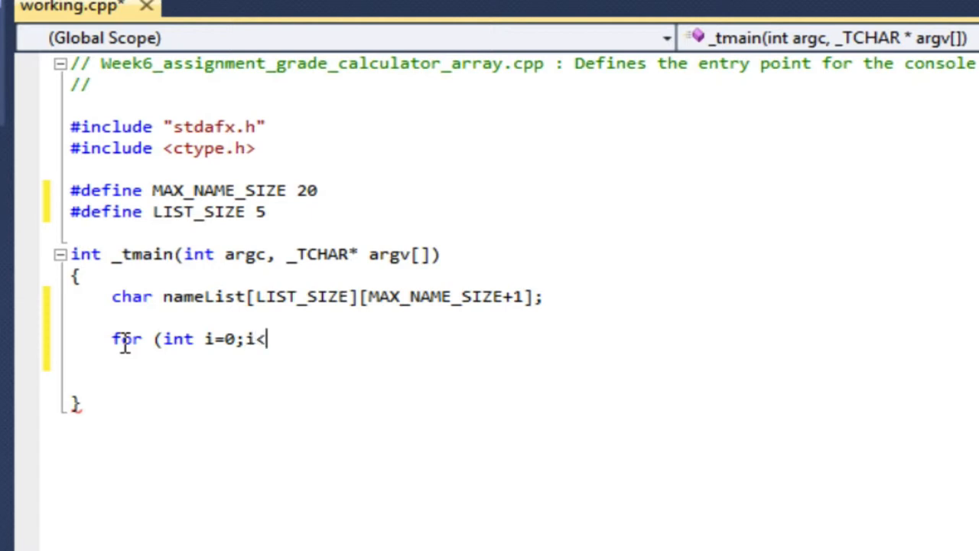
pyautogui.write('LIST')
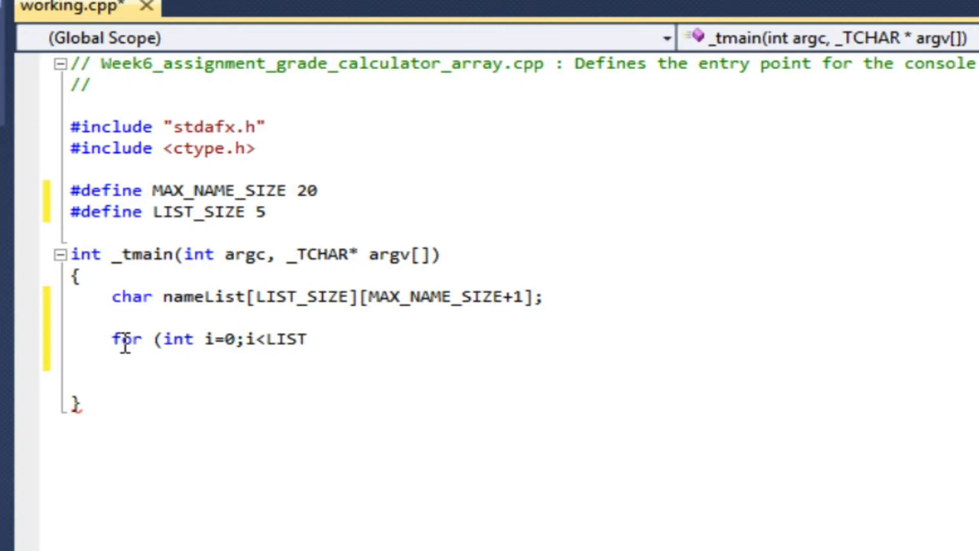
pyautogui.write('_SIZE')
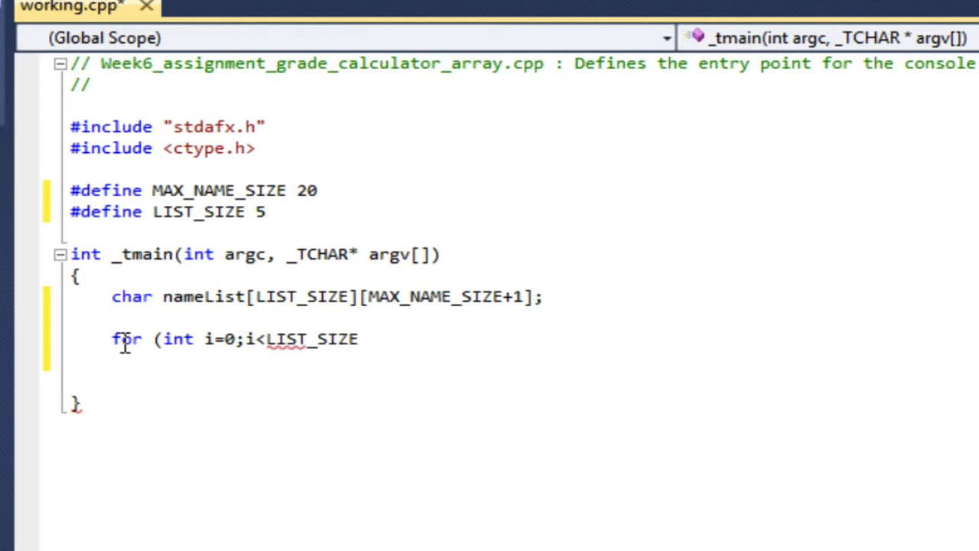
pyautogui.write(';i')
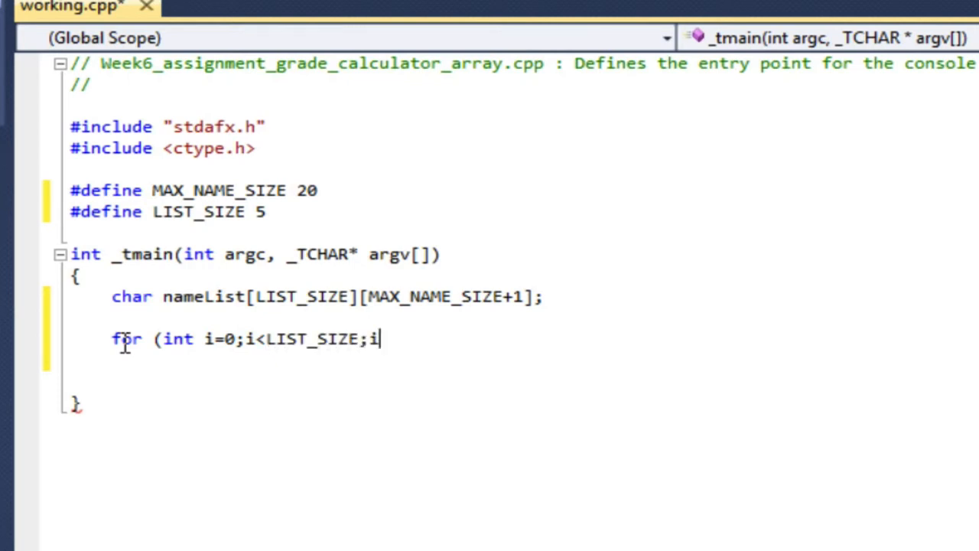
pyautogui.write('++')
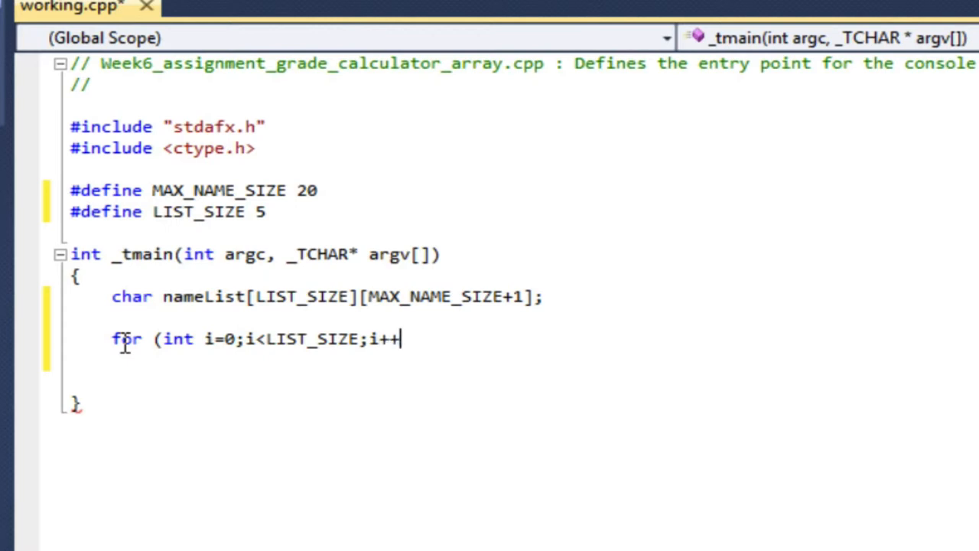
pyautogui.write(')')
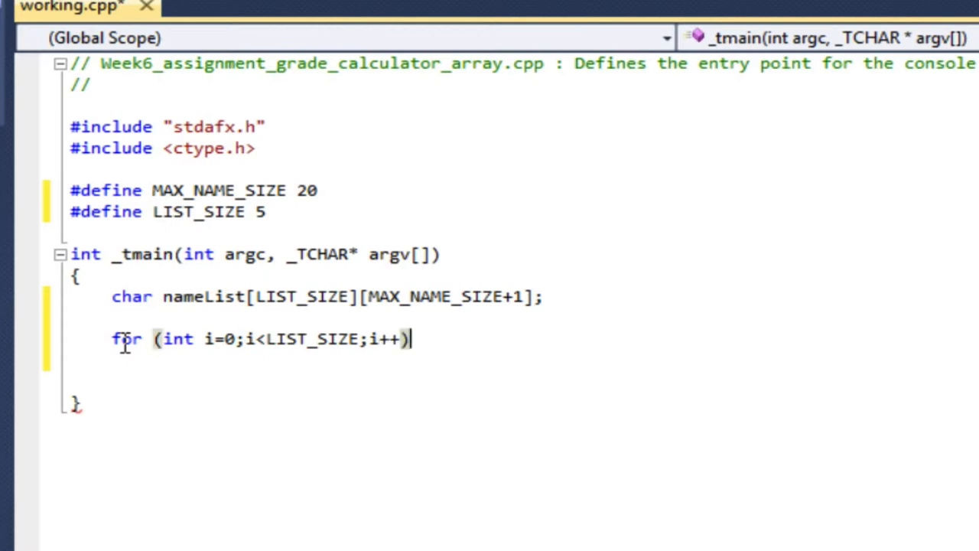
pyautogui.press('enter')
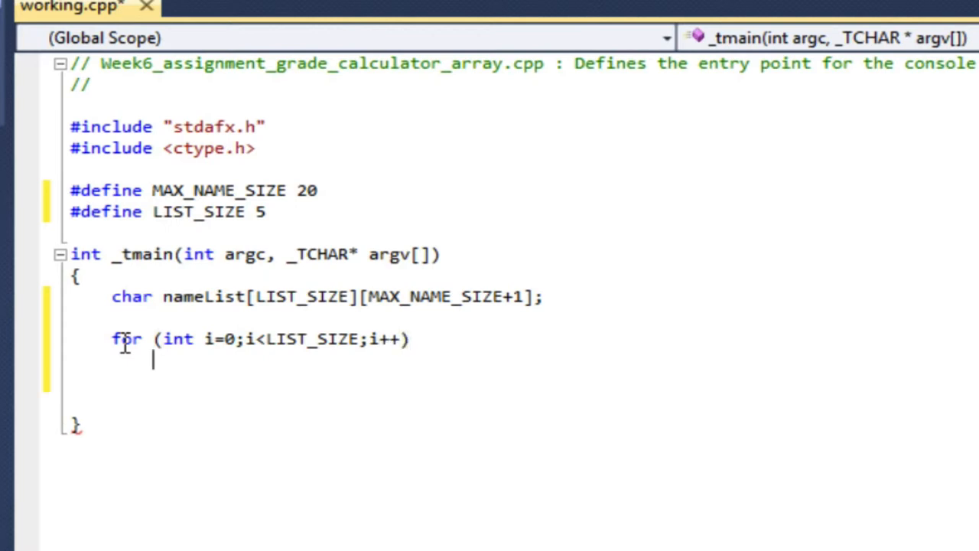
pyautogui.write('{')
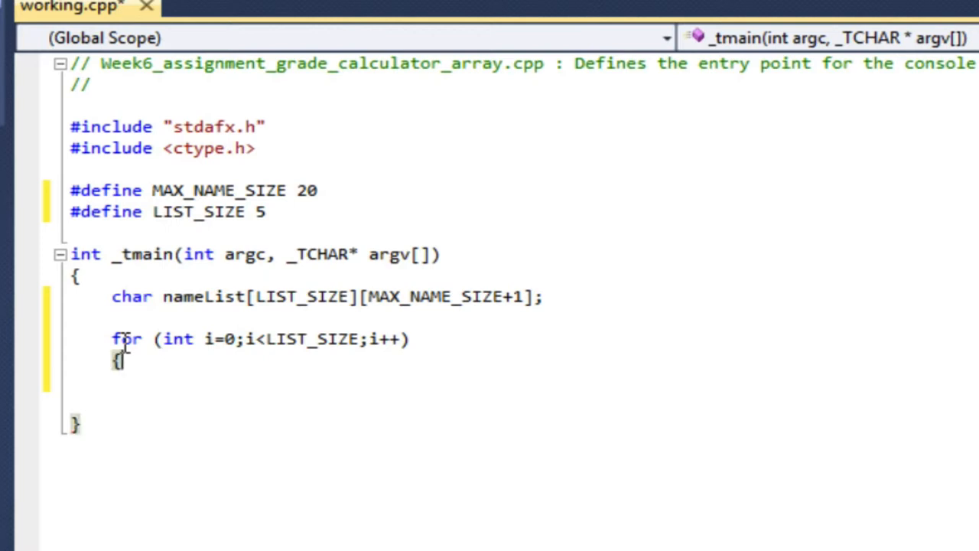
pyautogui.press('enter')
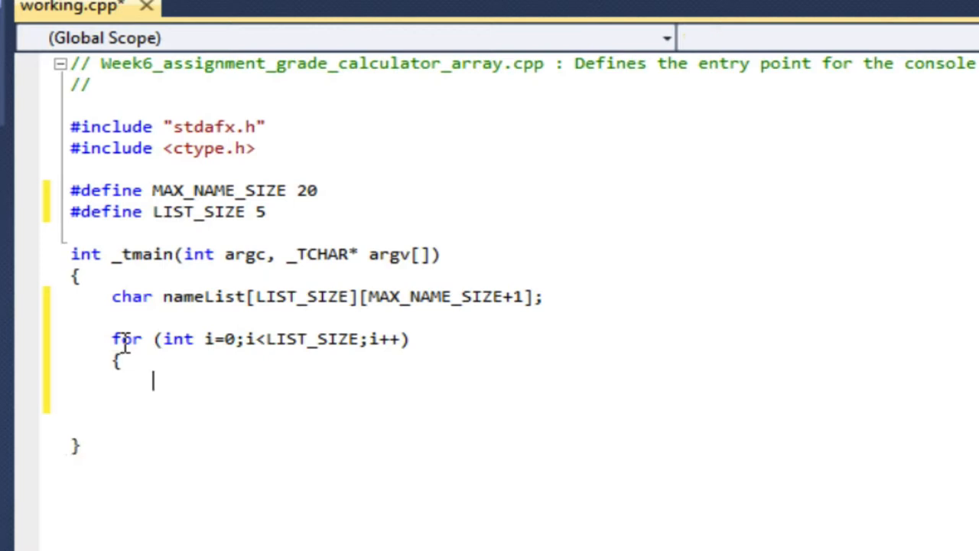
# Add printf prompting "enter a name (max %d characters): " with MAX_NAME_SIZE as argument.
pyautogui.write('print')
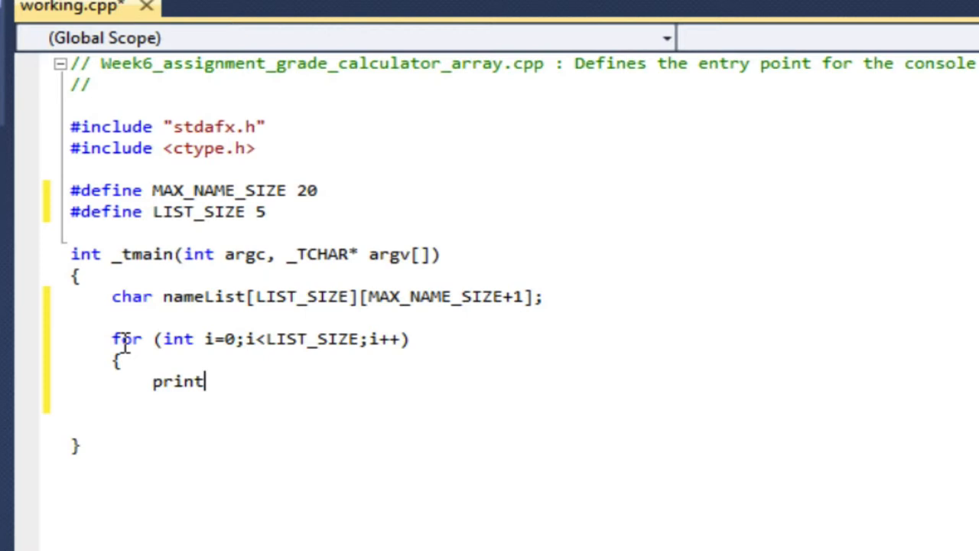
pyautogui.write('f)(')
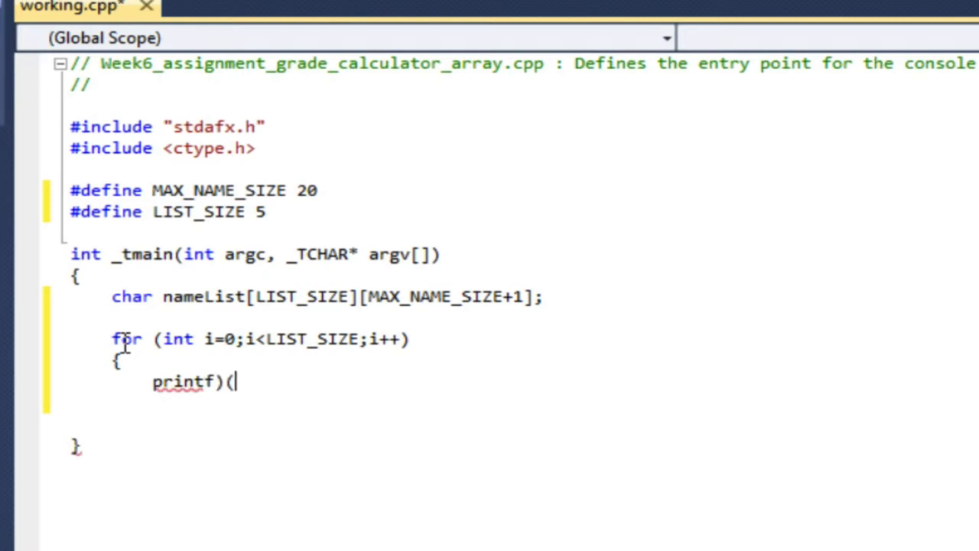
pyautogui.press('BackSpace')
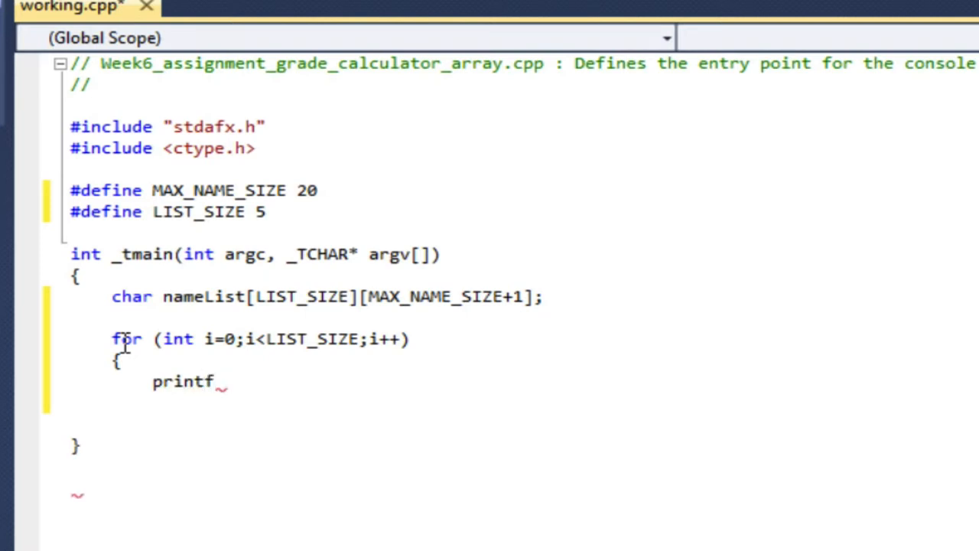
pyautogui.write('("')
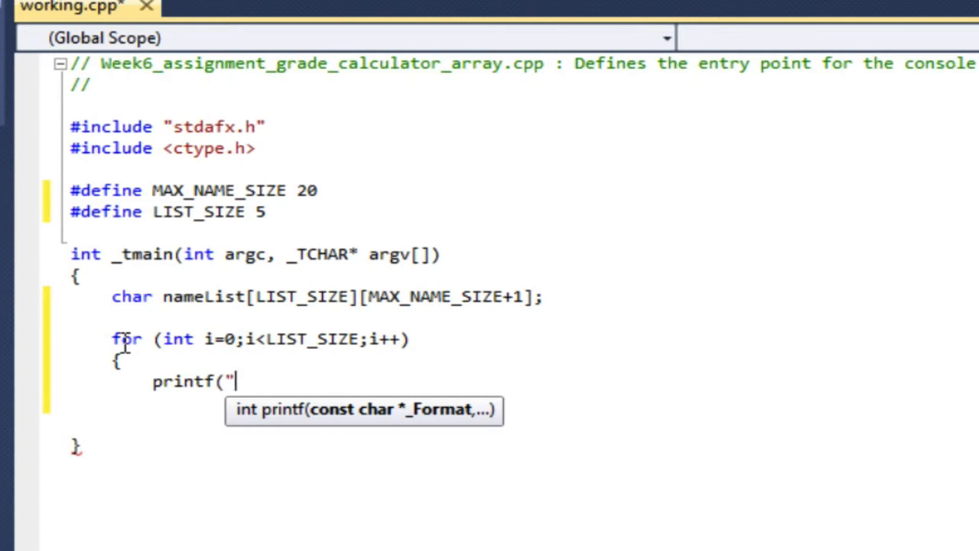
pyautogui.write('enter a name')
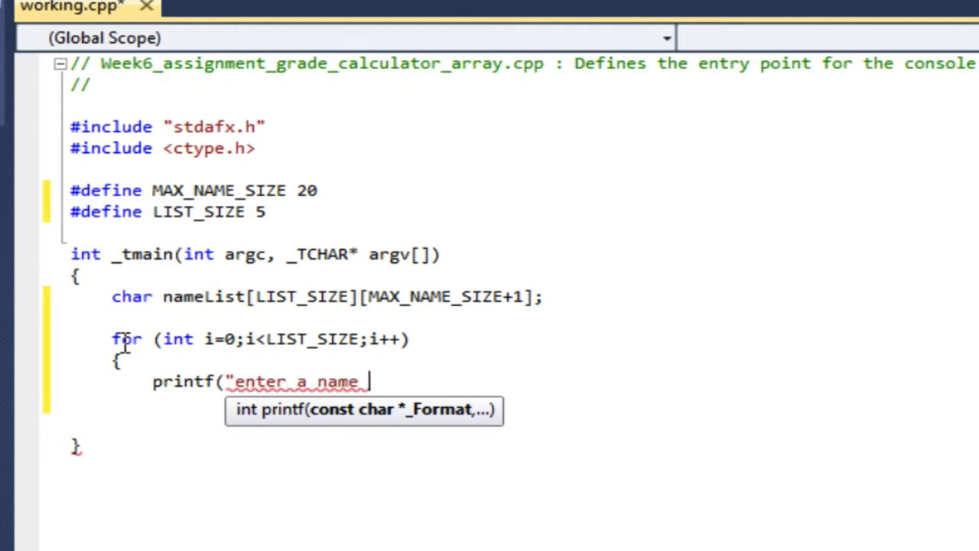
pyautogui.write('(max')
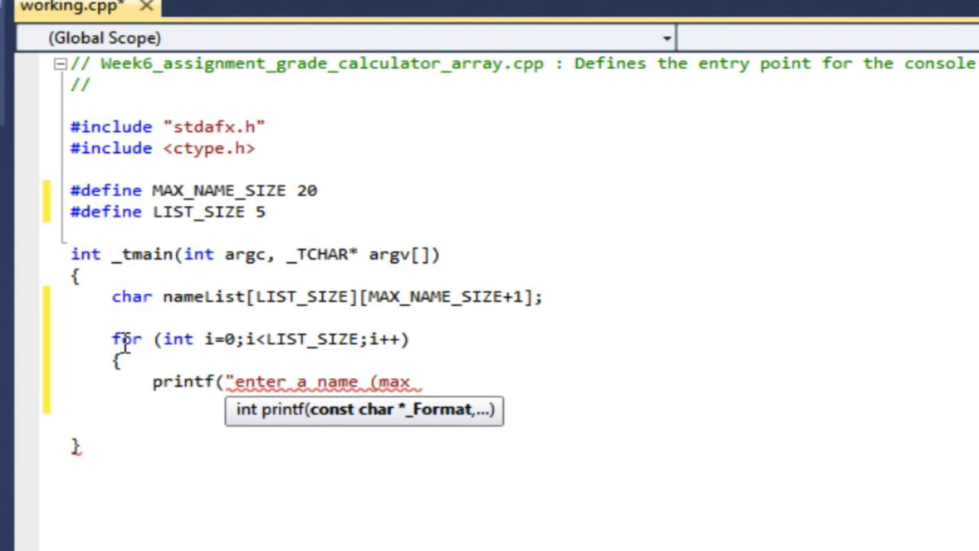
pyautogui.write('%d')
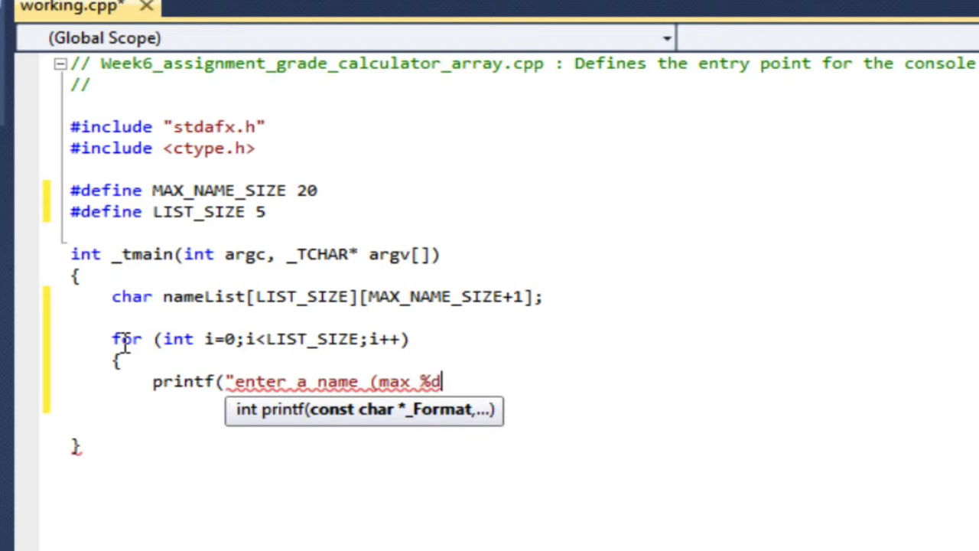
pyautogui.write('chara')
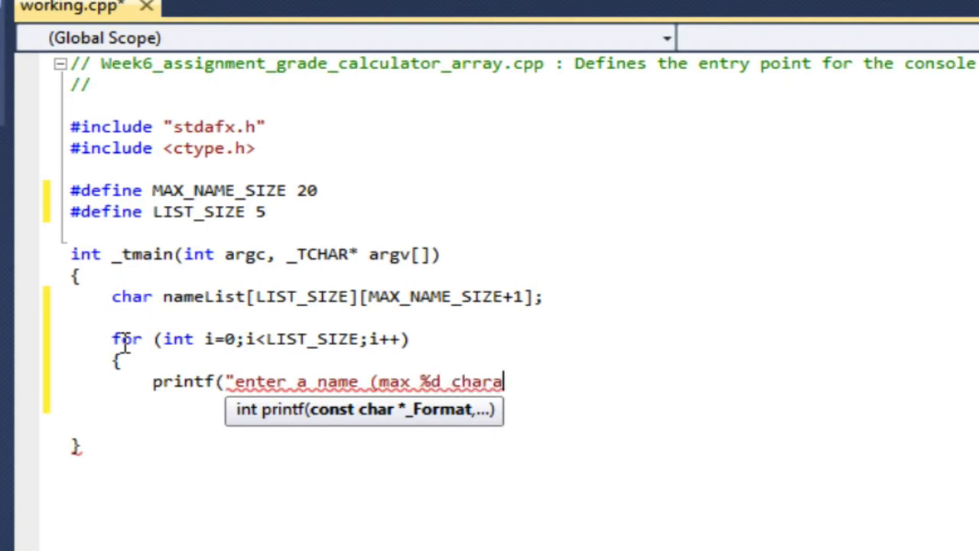
pyautogui.write('cters')
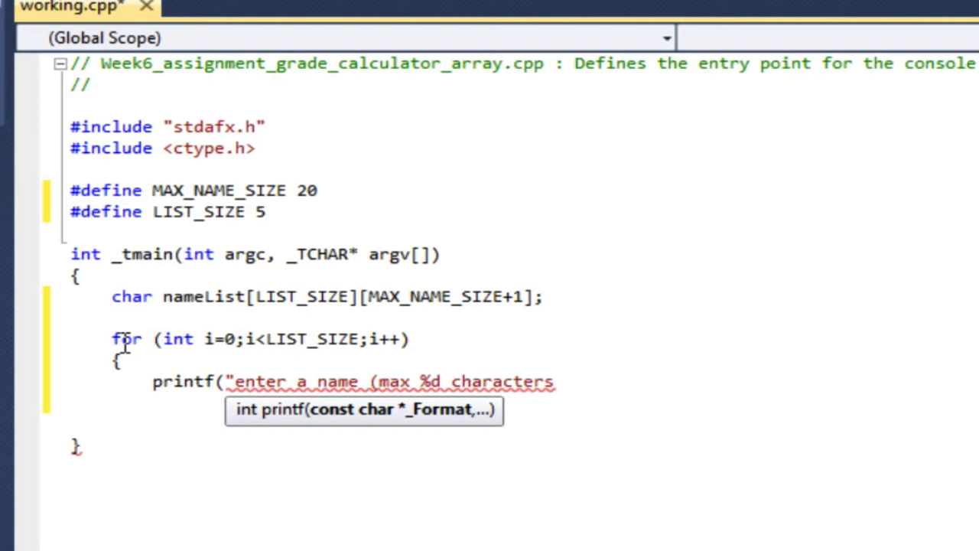
pyautogui.write('):')
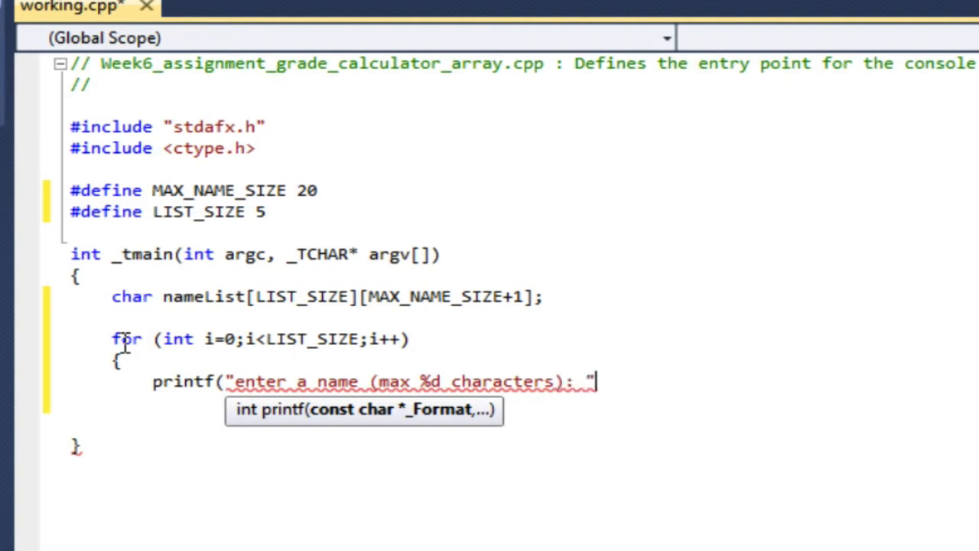
pyautogui.write(',')
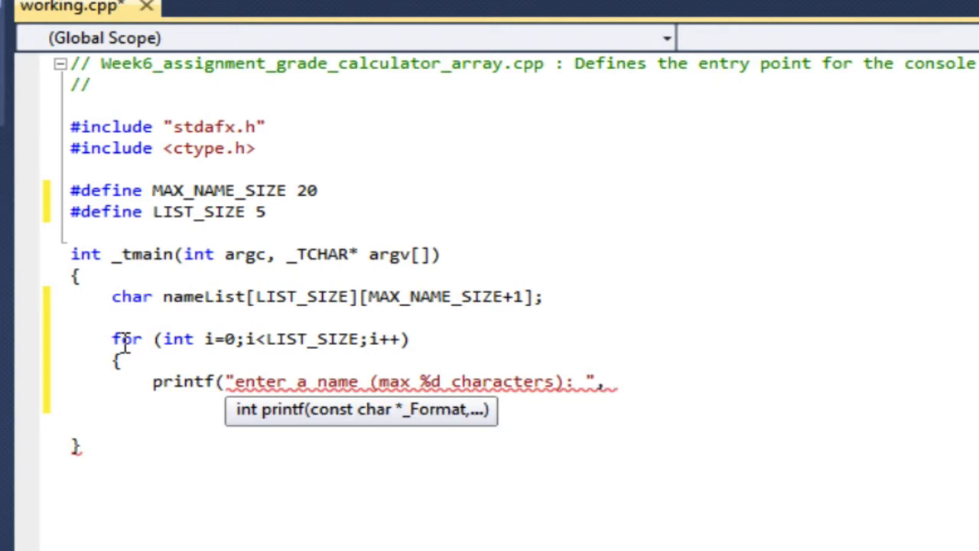
pyautogui.write('MAX')
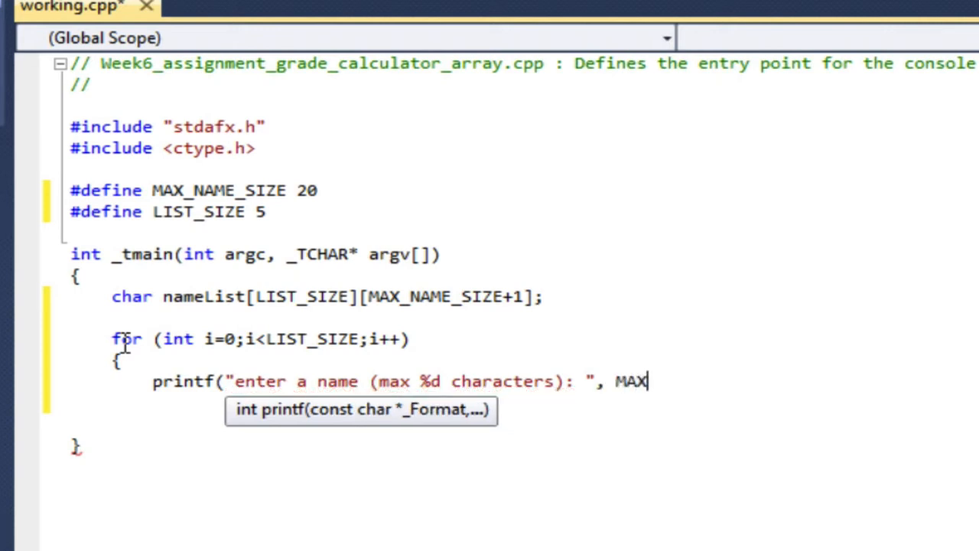
pyautogui.write('_NAME')
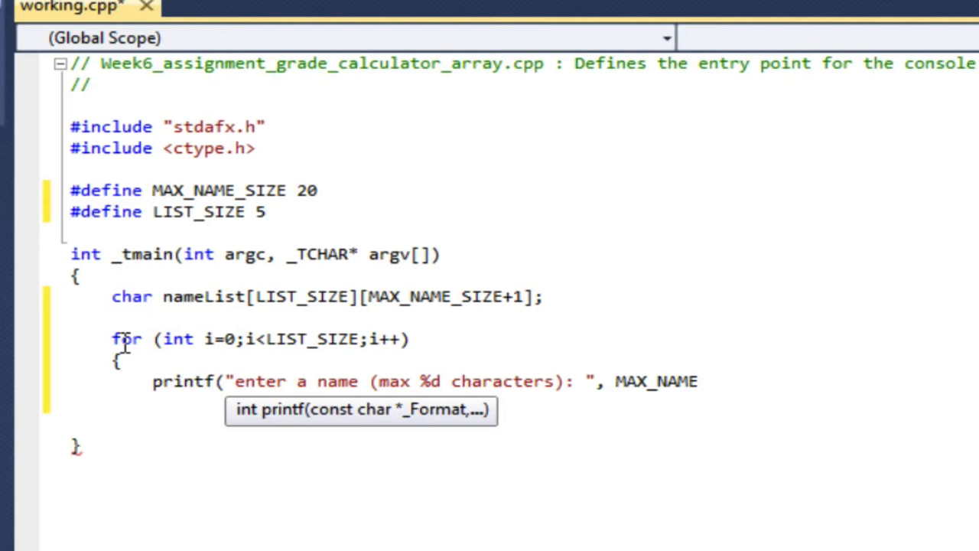
pyautogui.write('_SIZE')
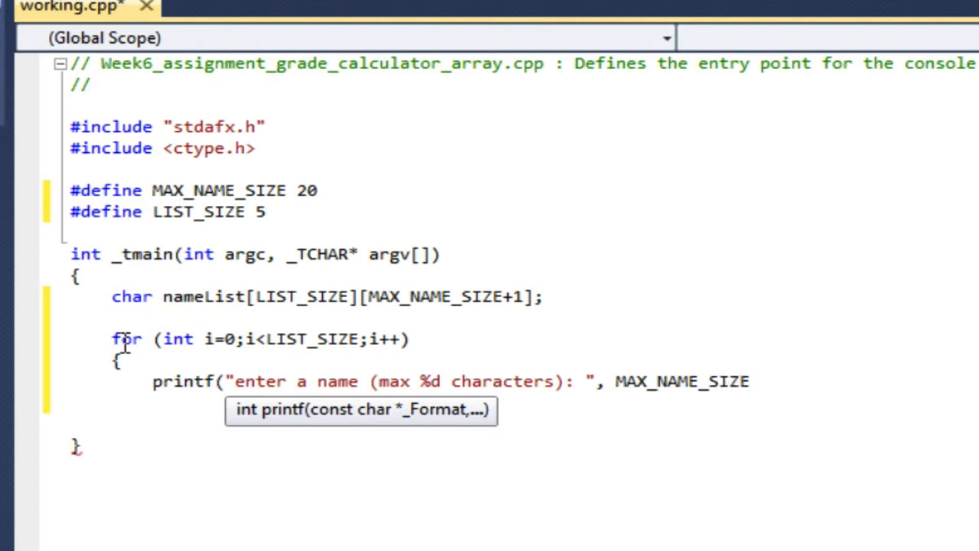
pyautogui.write(');')
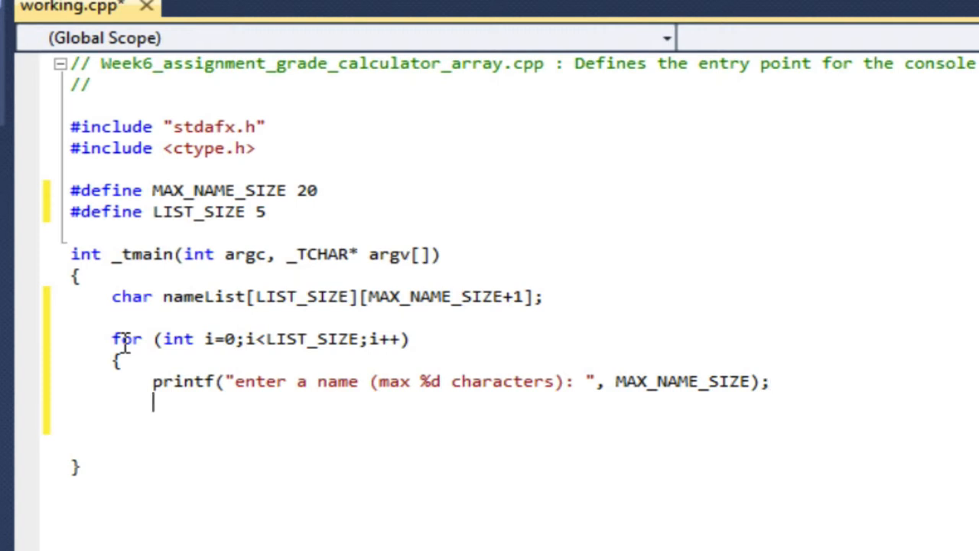
# Add scanf("%s",nameList[i]); after the prompt to read each name.
pyautogui.write('scan')
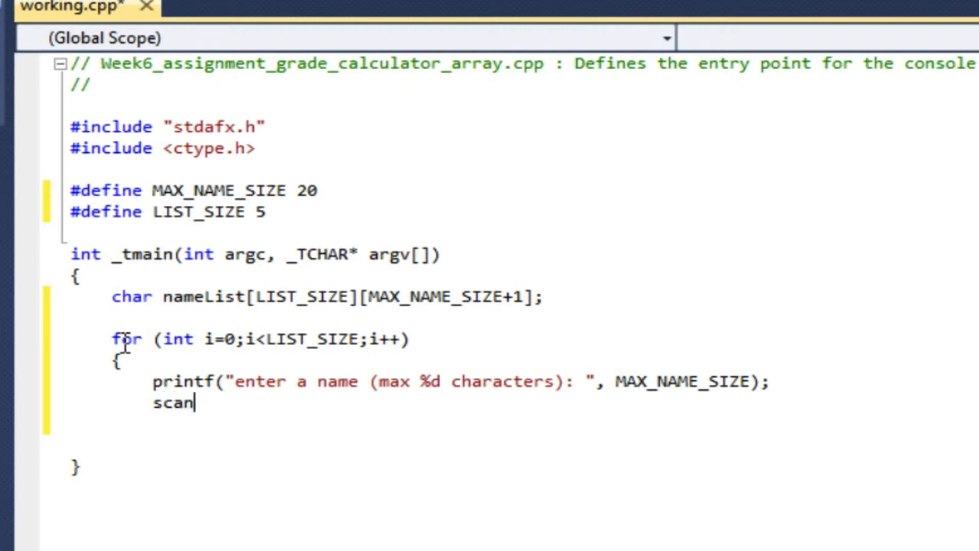
pyautogui.write('f(')
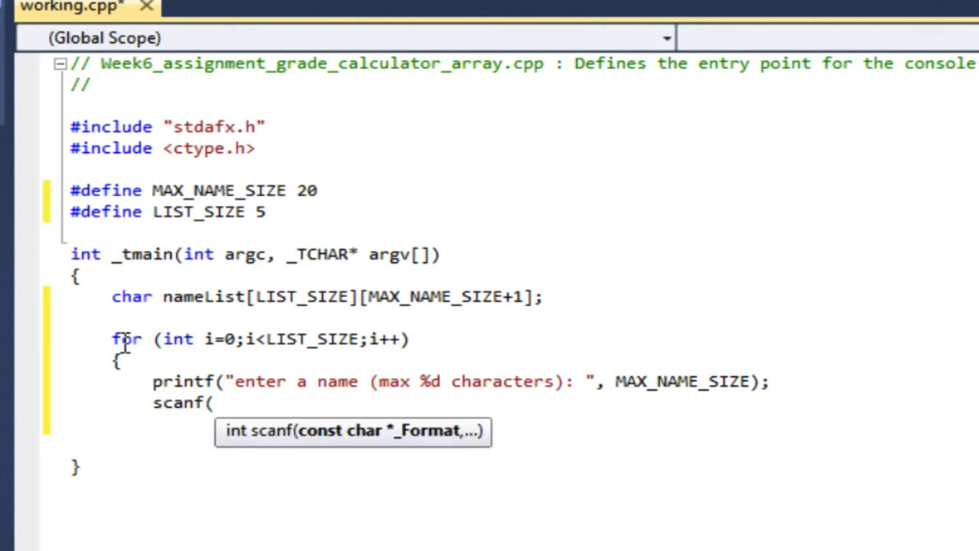
pyautogui.write('(')
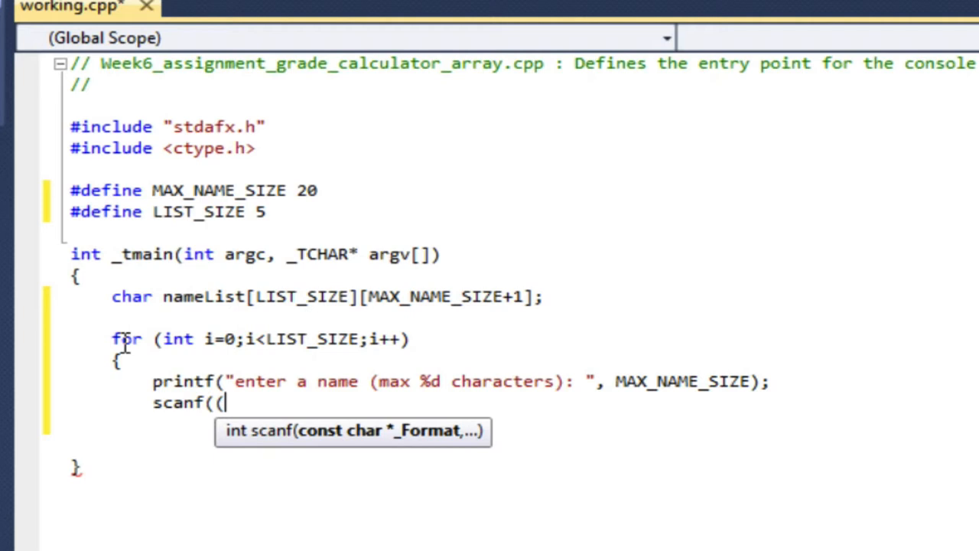
pyautogui.write('"s')
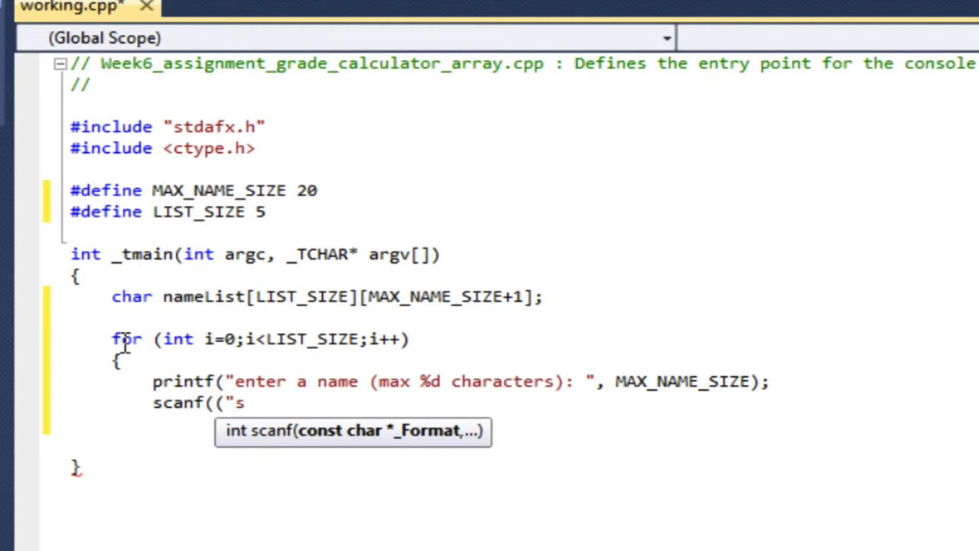
pyautogui.write('%')
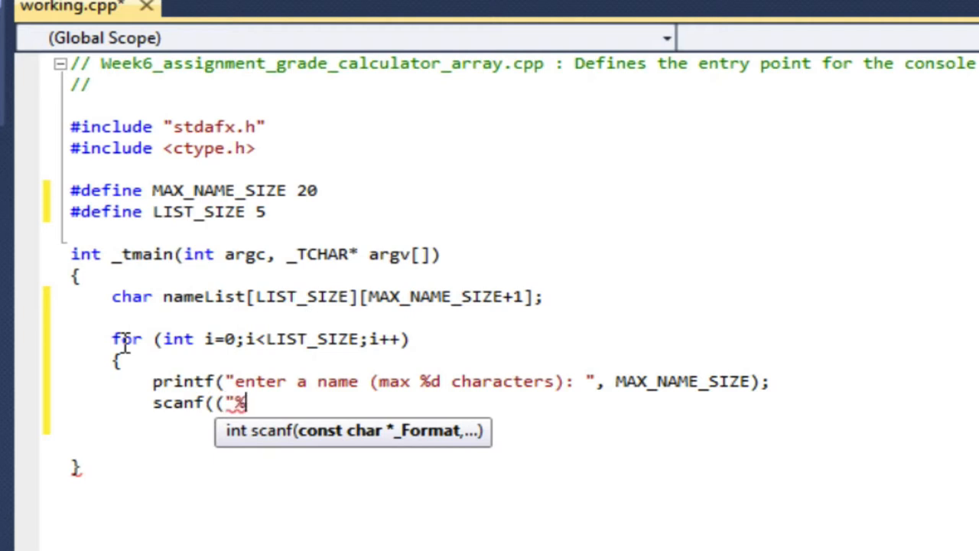
pyautogui.write('s')
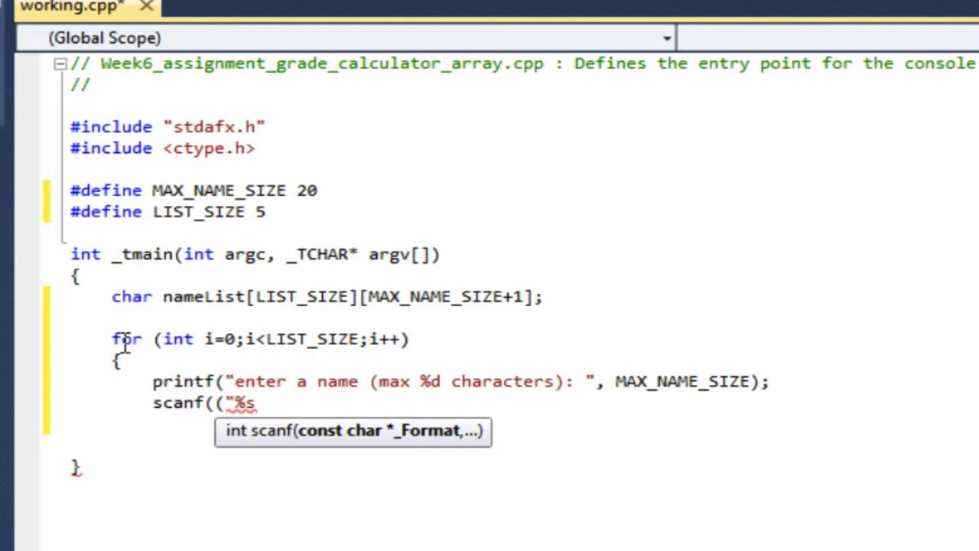
pyautogui.write('",')
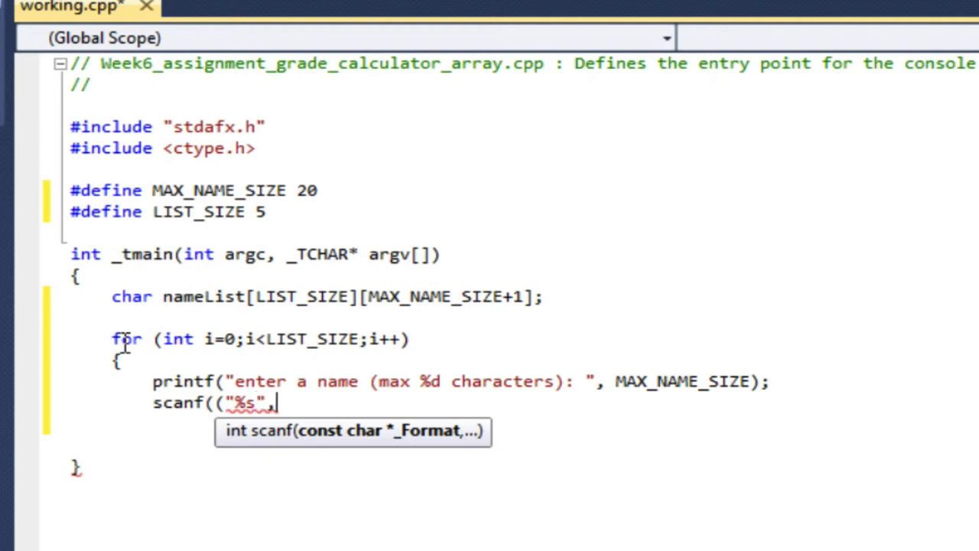
pyautogui.write('name')
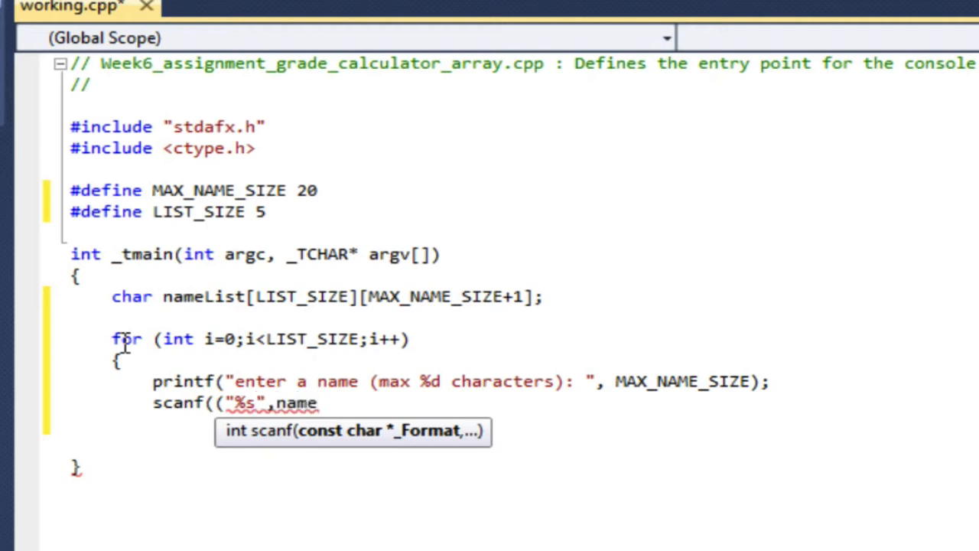
pyautogui.write('[i')
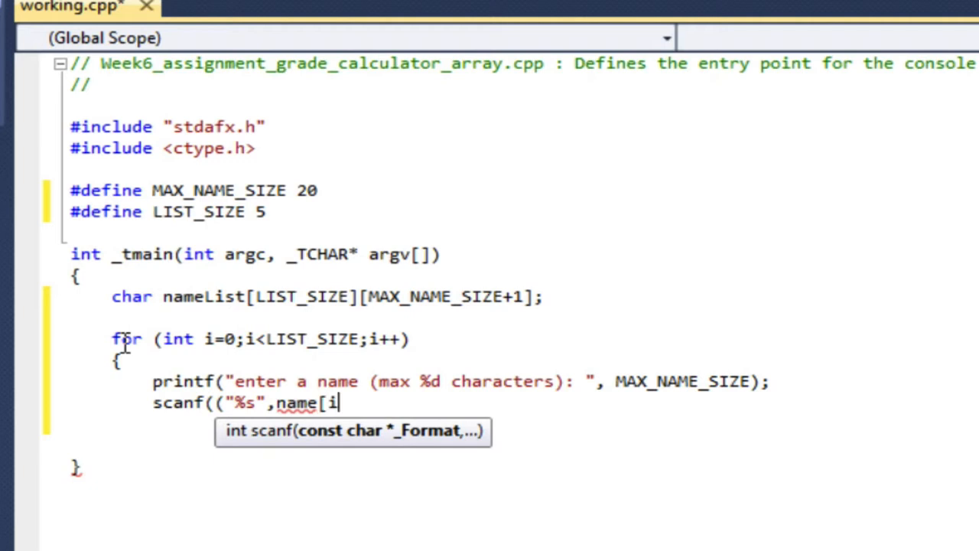
pyautogui.write(']')
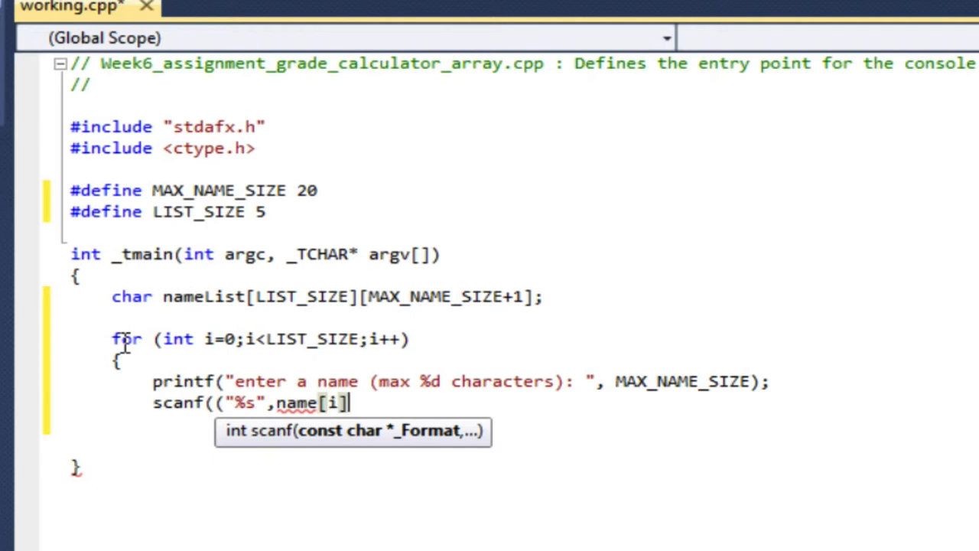
pyautogui.write(');')
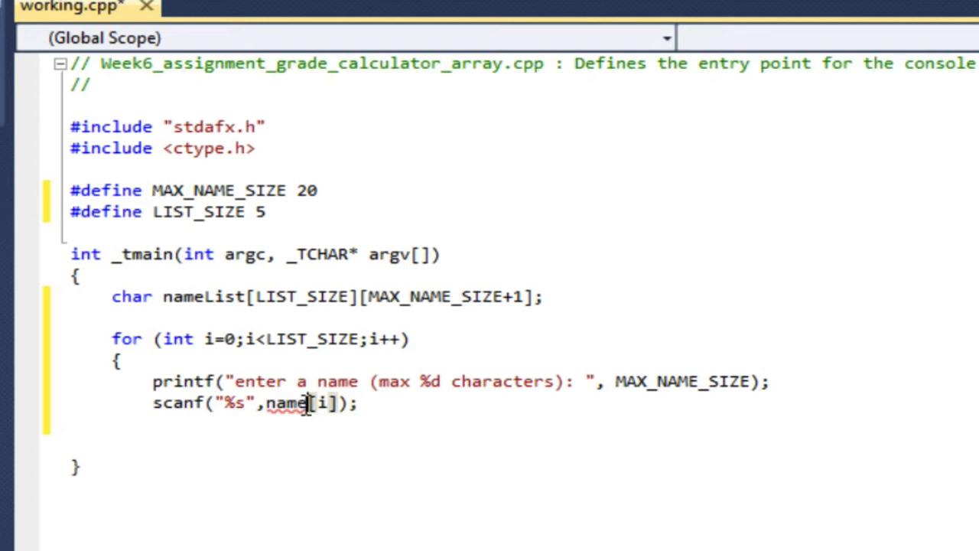
pyautogui.write('List')
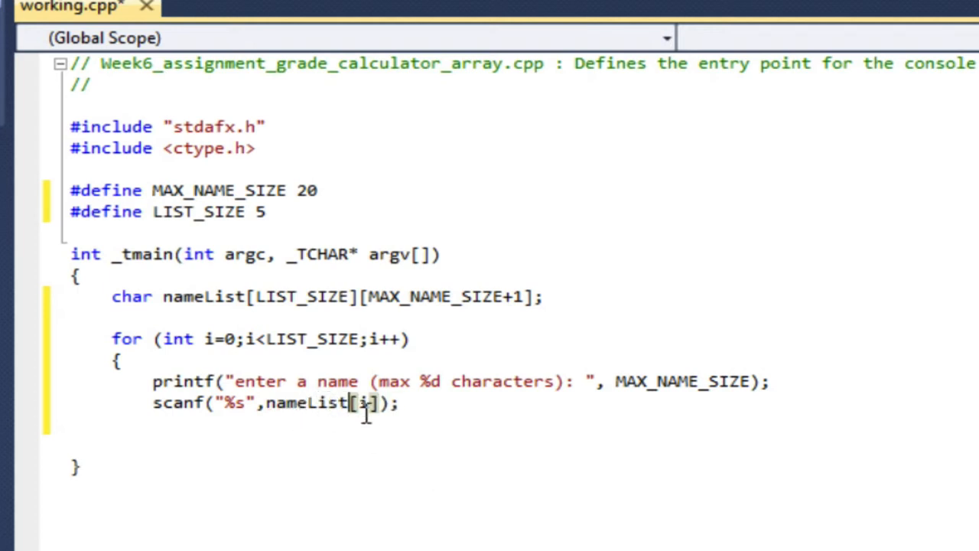
pyautogui.moveTo(427, 452)
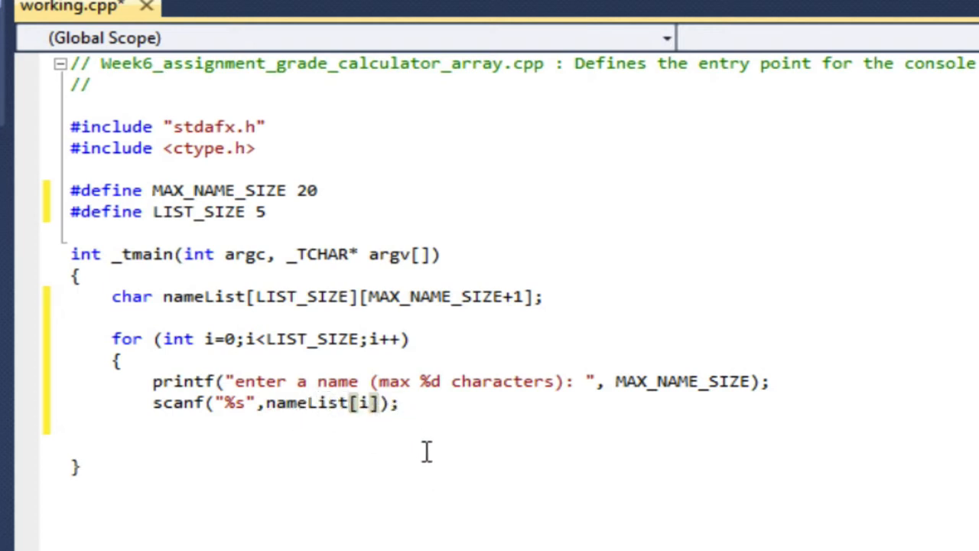
pyautogui.moveTo(474, 436)
pyautogui.write('}')
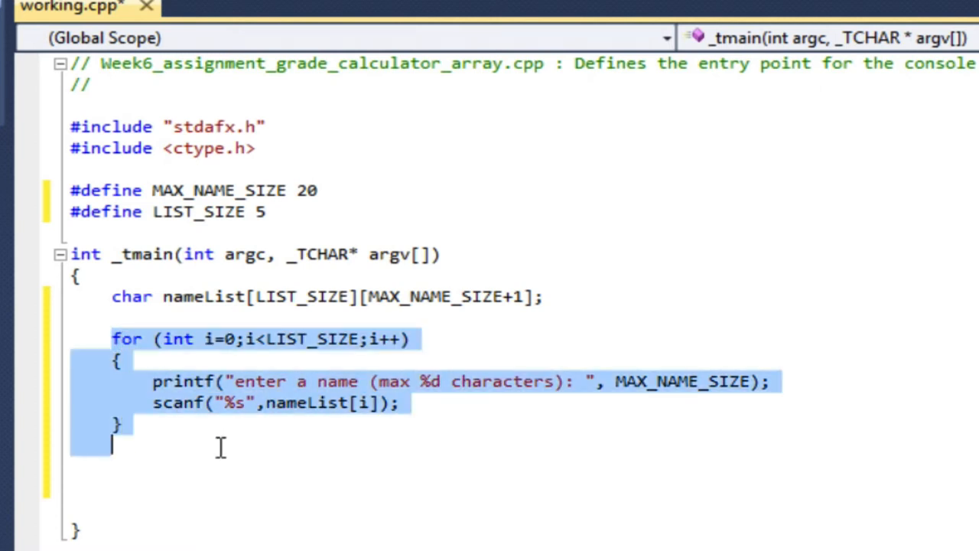
# Position the copied loop below the input loop and remove its scanf line.
pyautogui.click(198, 471)
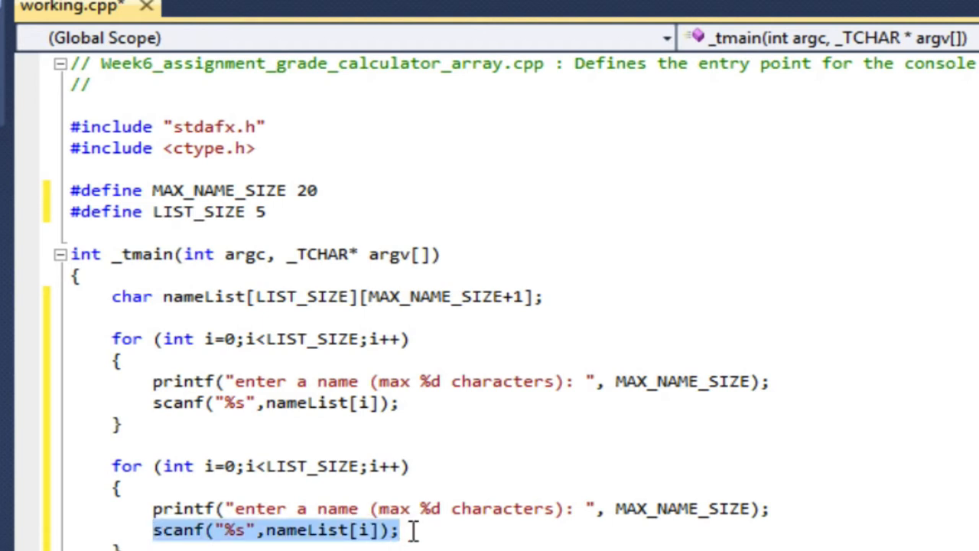
pyautogui.press('Delete')
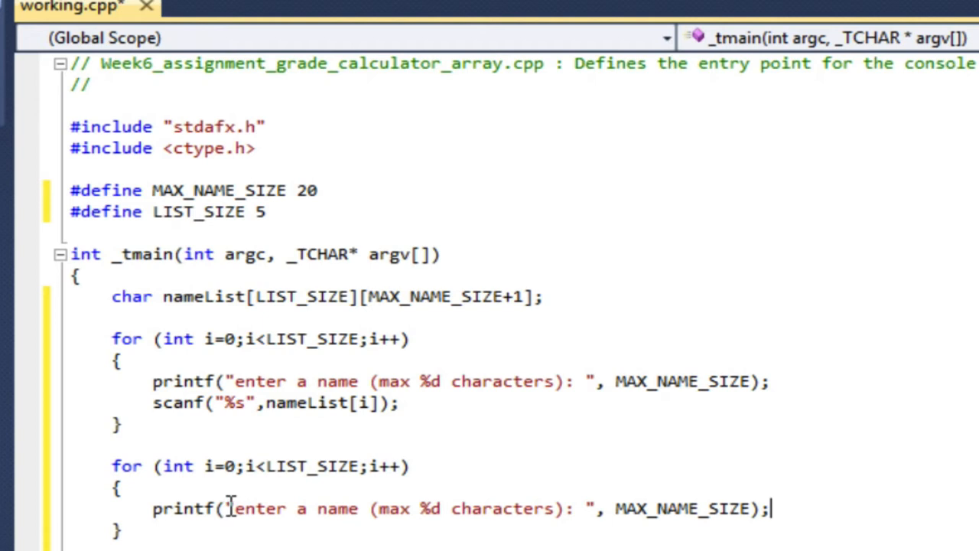
pyautogui.moveTo(233, 508); pyautogui.dragTo(579, 508)
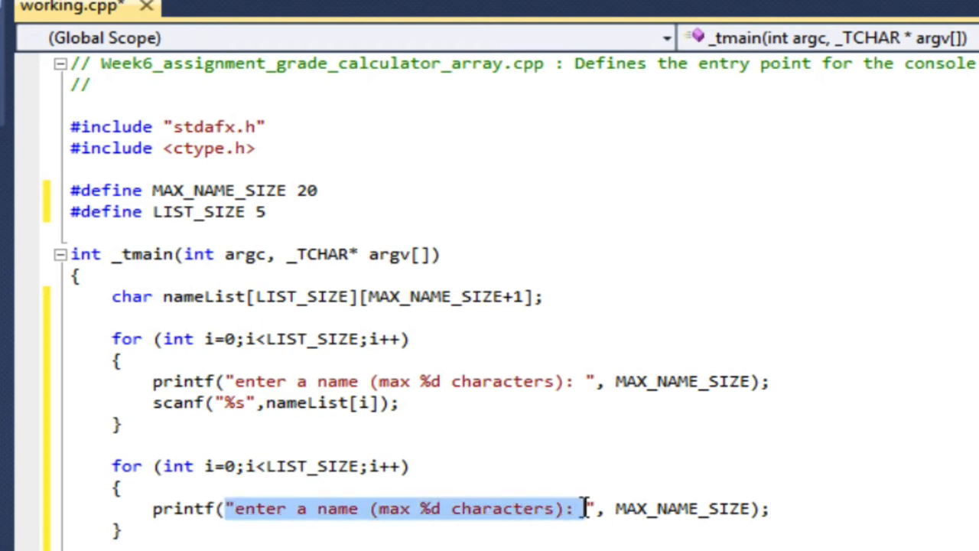
pyautogui.click(119, 487)
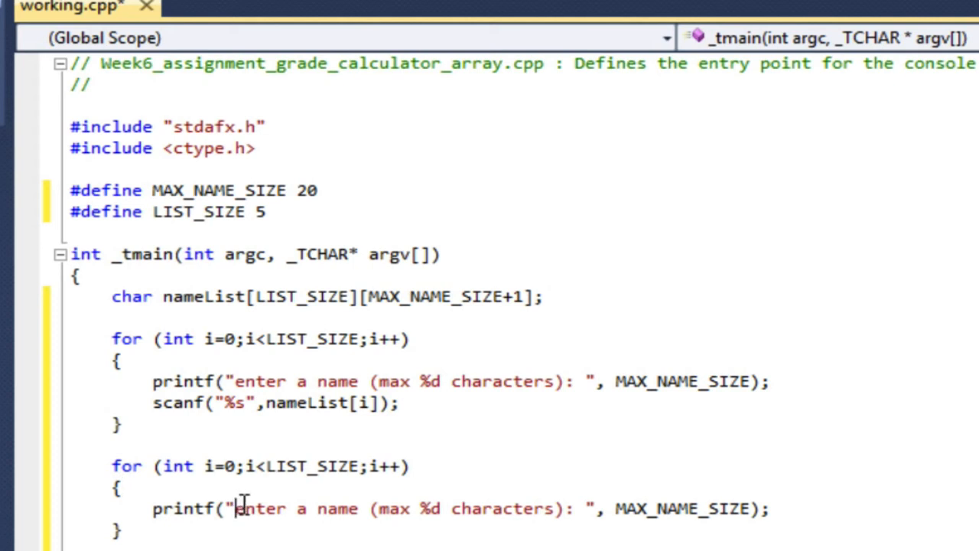
# Change the copied printf to format "%s \n" with nameList[i] as its argument.
pyautogui.moveTo(237, 508); pyautogui.dragTo(589, 508)
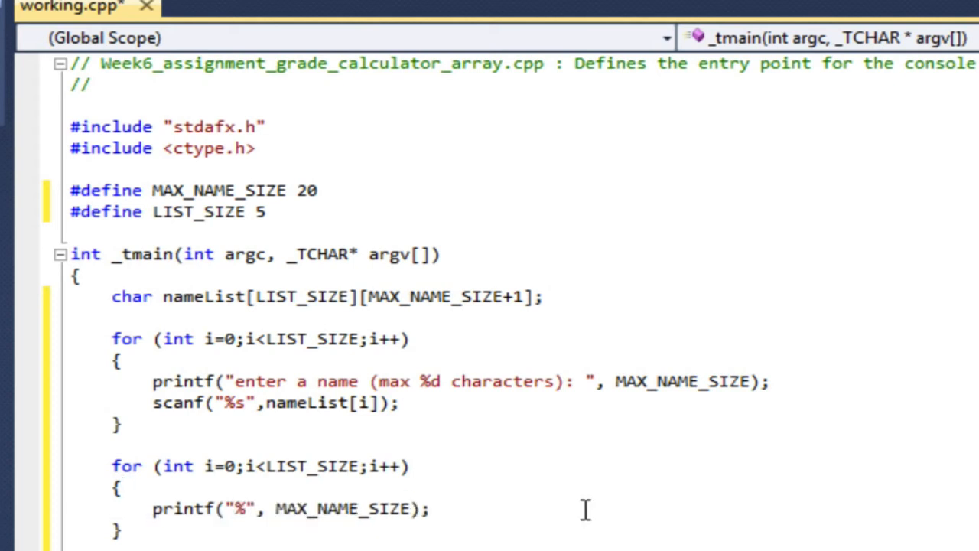
pyautogui.write('s')
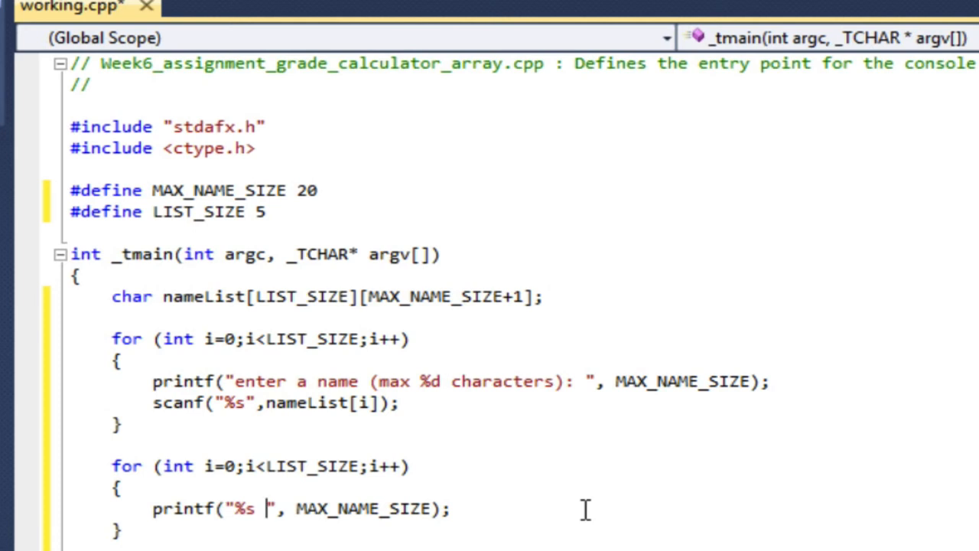
pyautogui.write('\\n')
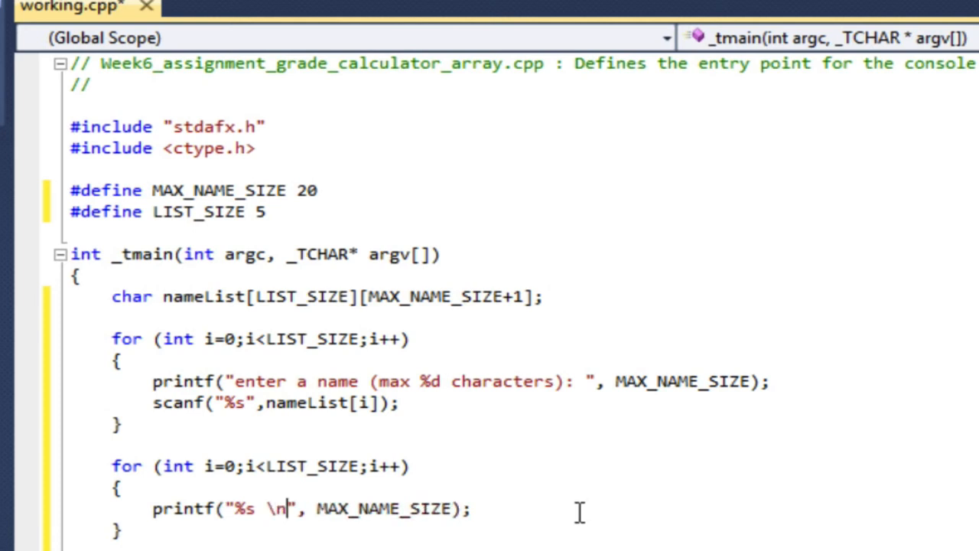
pyautogui.doubleClick(329, 507)
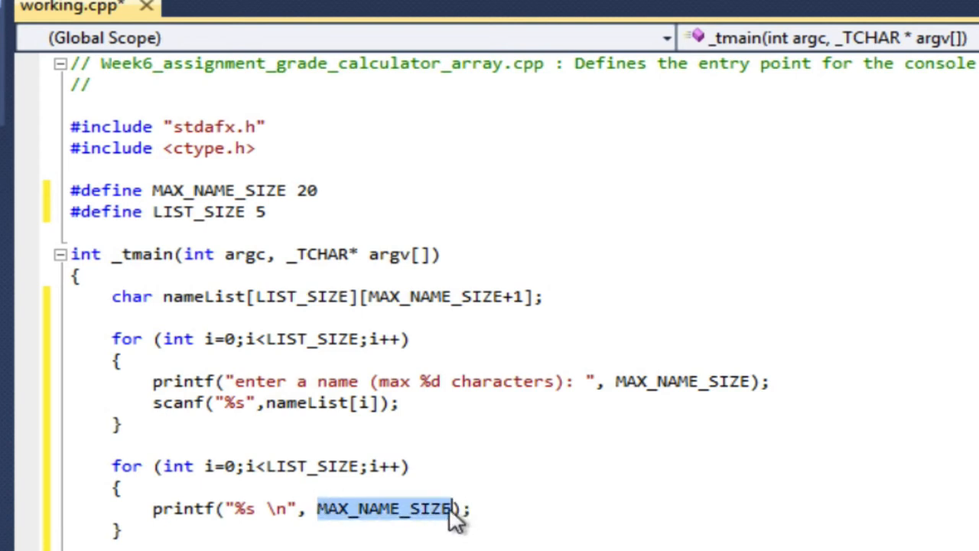
pyautogui.write('nameList')
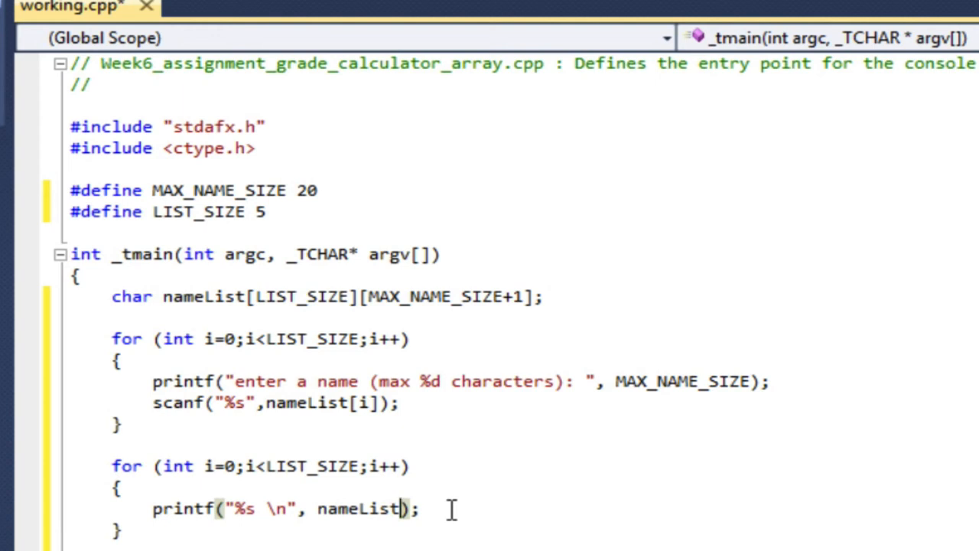
pyautogui.write('[')
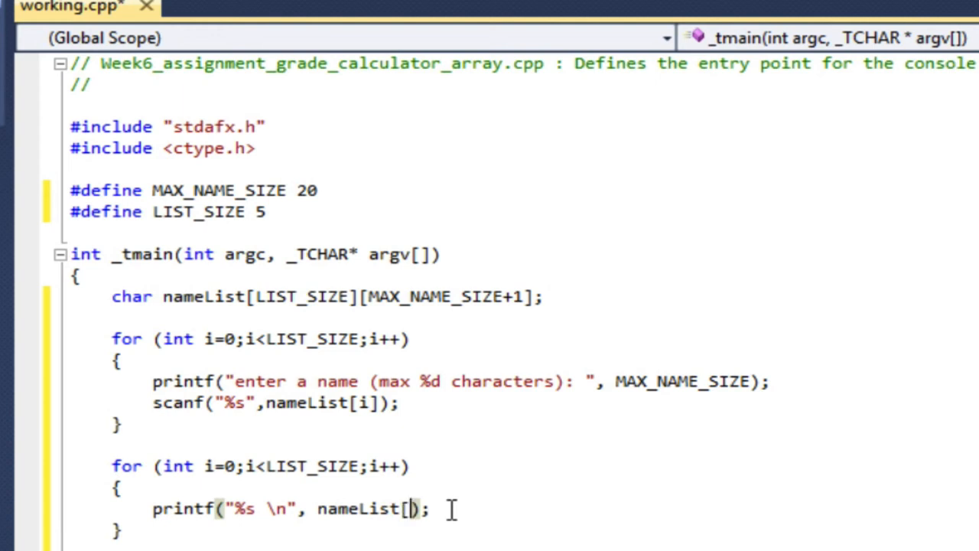
pyautogui.write('i')
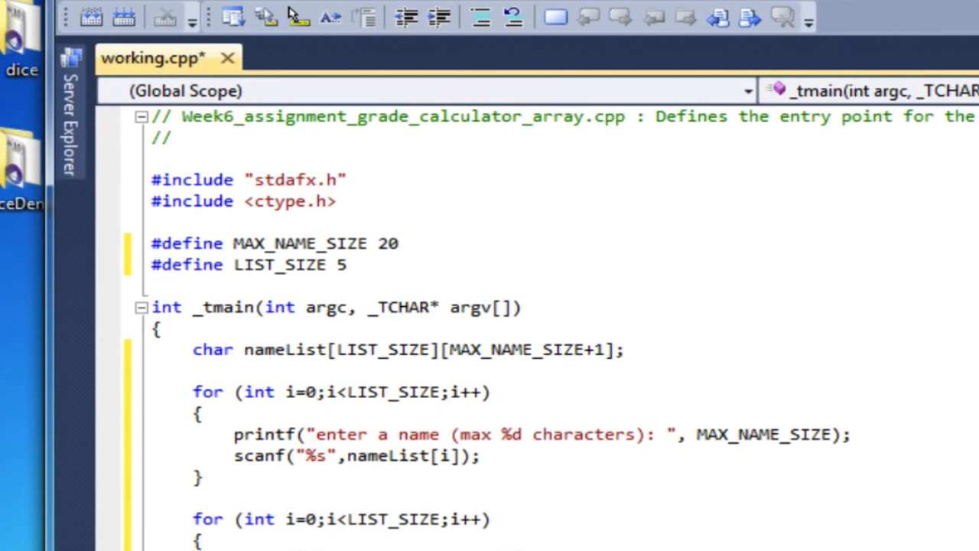
# Build and run the program, entering names such as dave, same, max and norm at the prompts.
pyautogui.press('ctrl+s')
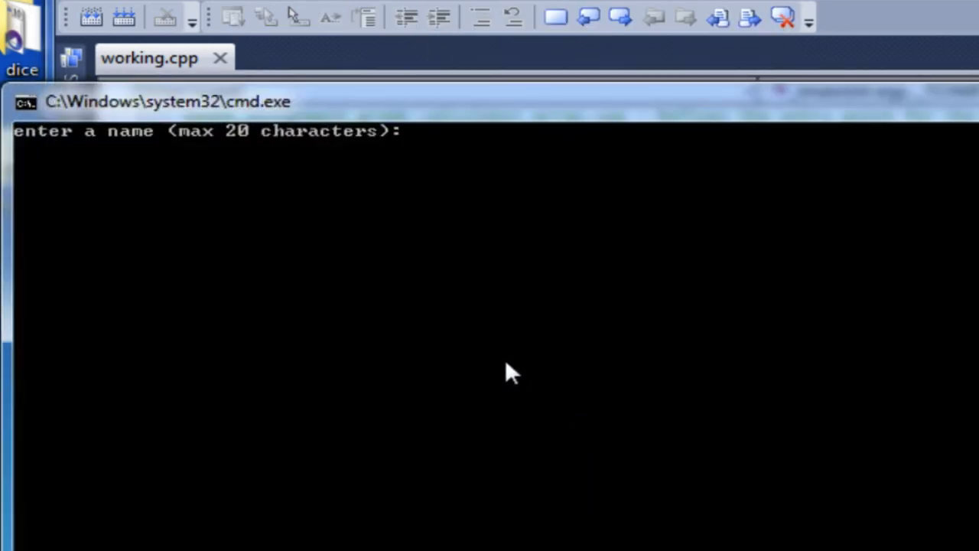
pyautogui.write('d')
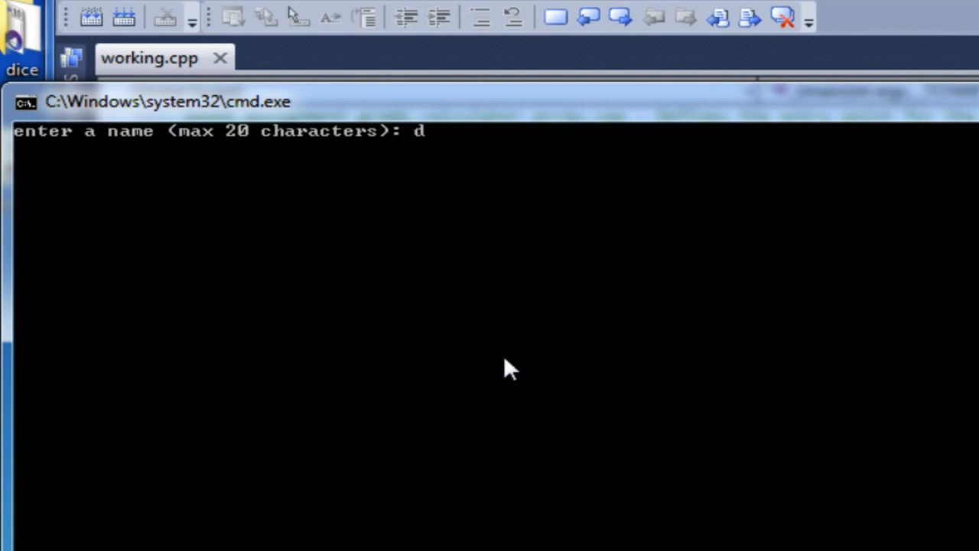
pyautogui.write('ave')
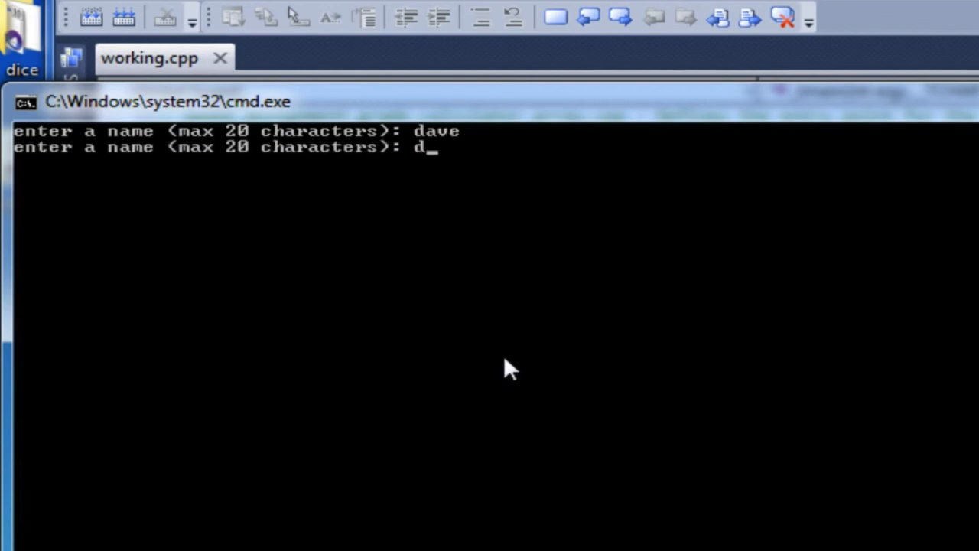
pyautogui.write('same')
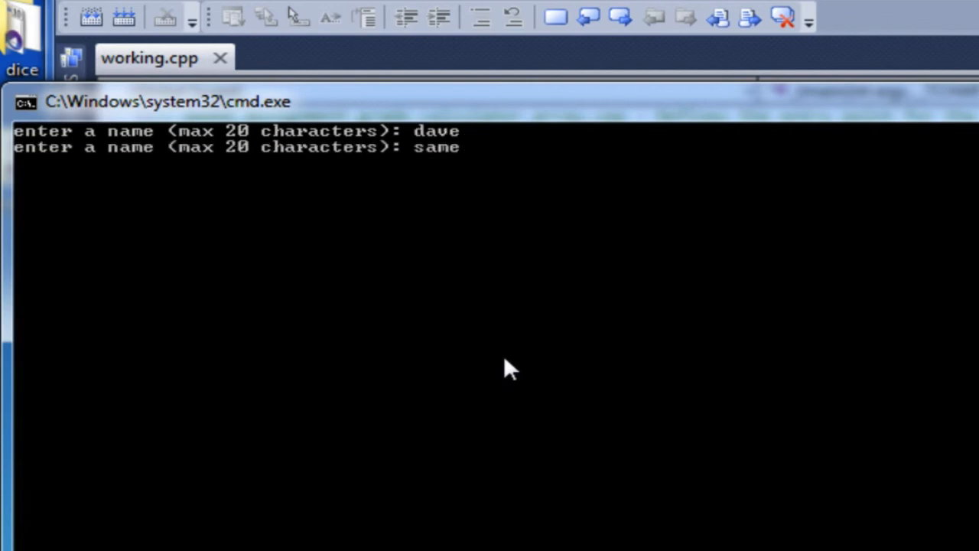
pyautogui.write('max 20 characters): max')
pyautogui.write('elyse')
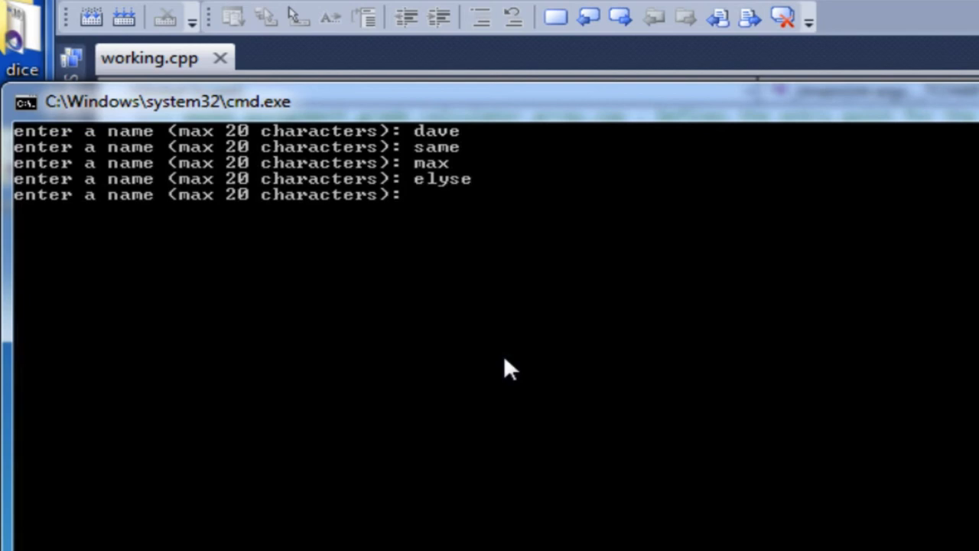
pyautogui.write('norm')
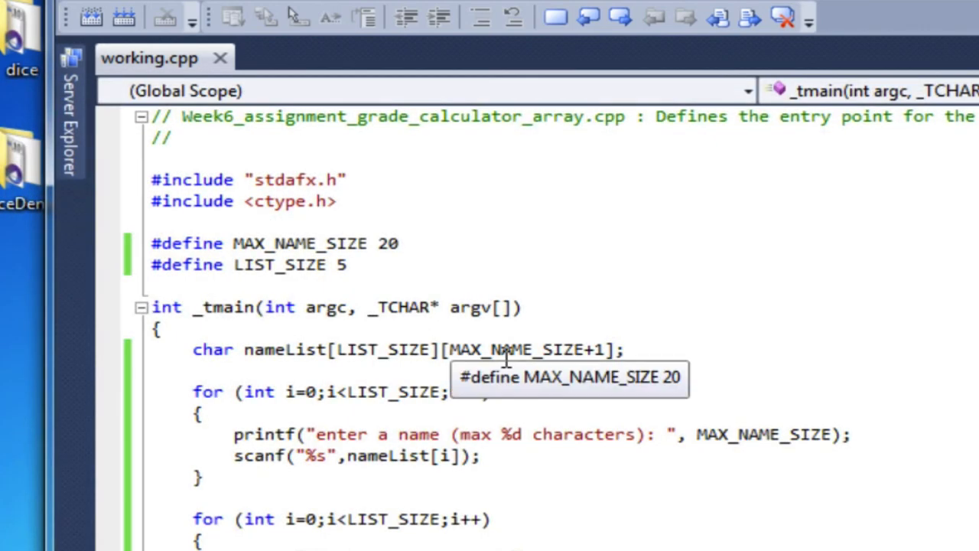
pyautogui.moveTo(940, 308)
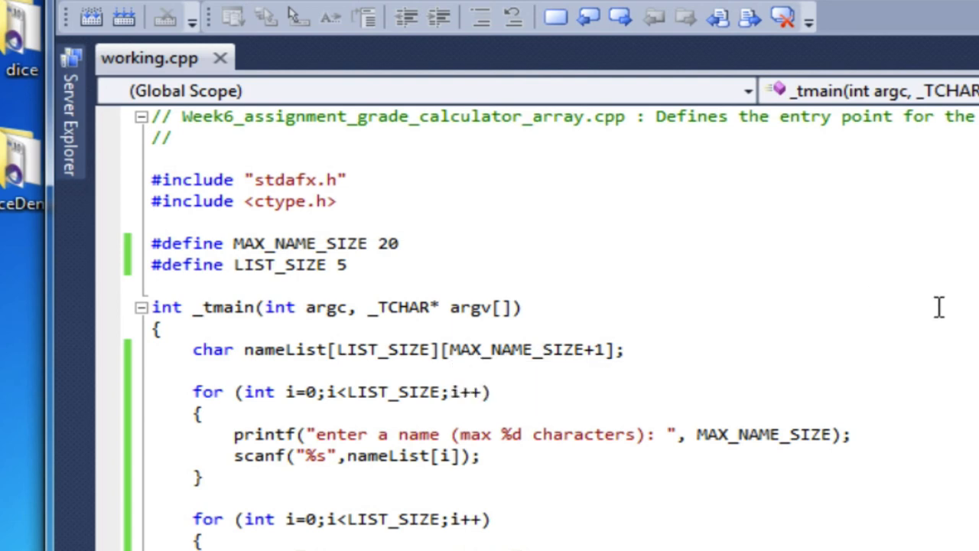